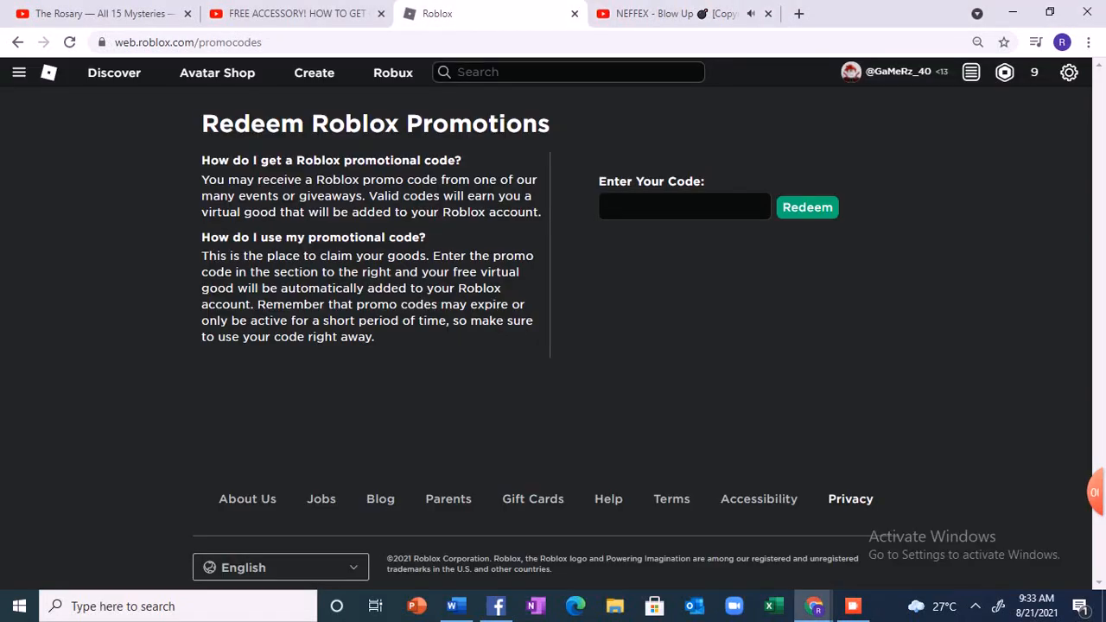
Type the greeting 'Hi Guys Today I'll Show You How To Get Golf Shades' in the search
{"action": "type", "text": "Hi"}
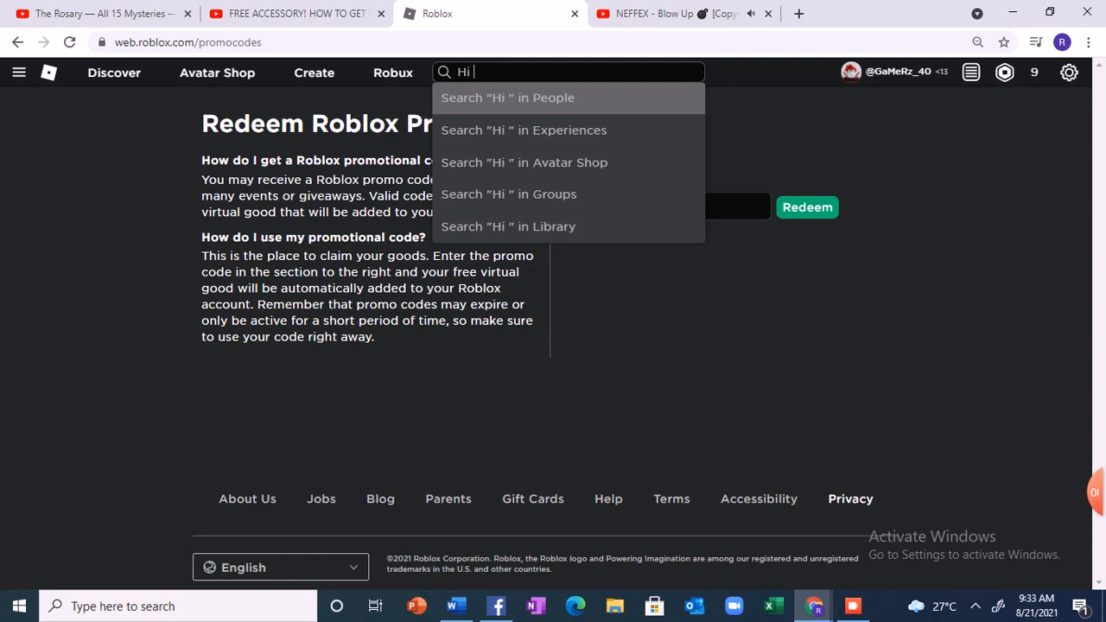
{"action": "type", "text": "Guys"}
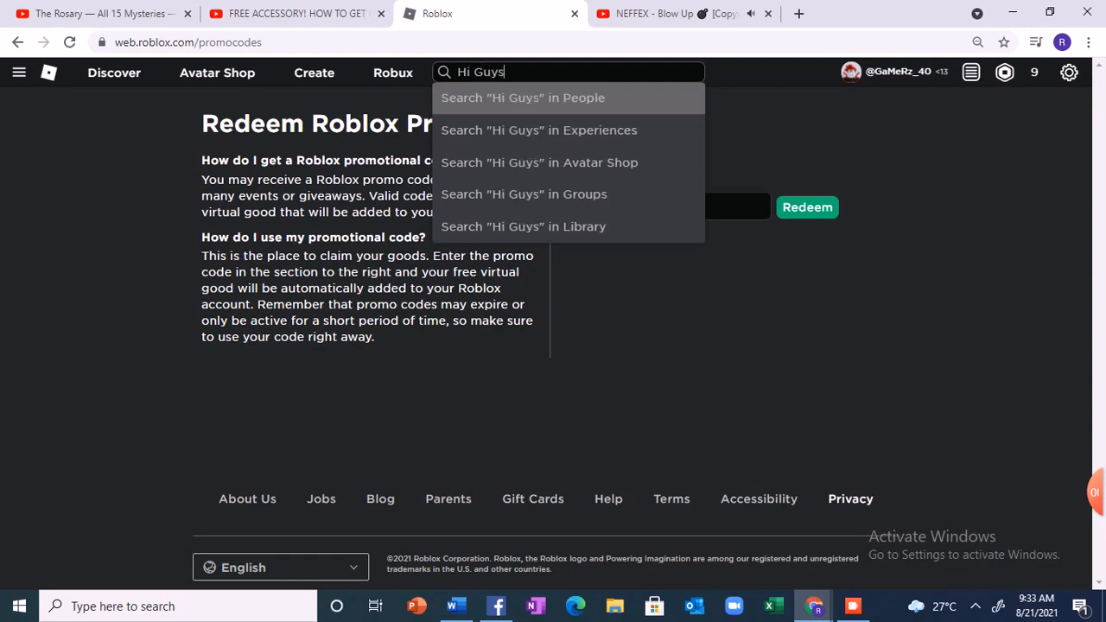
{"action": "key", "text": "Backspace"}
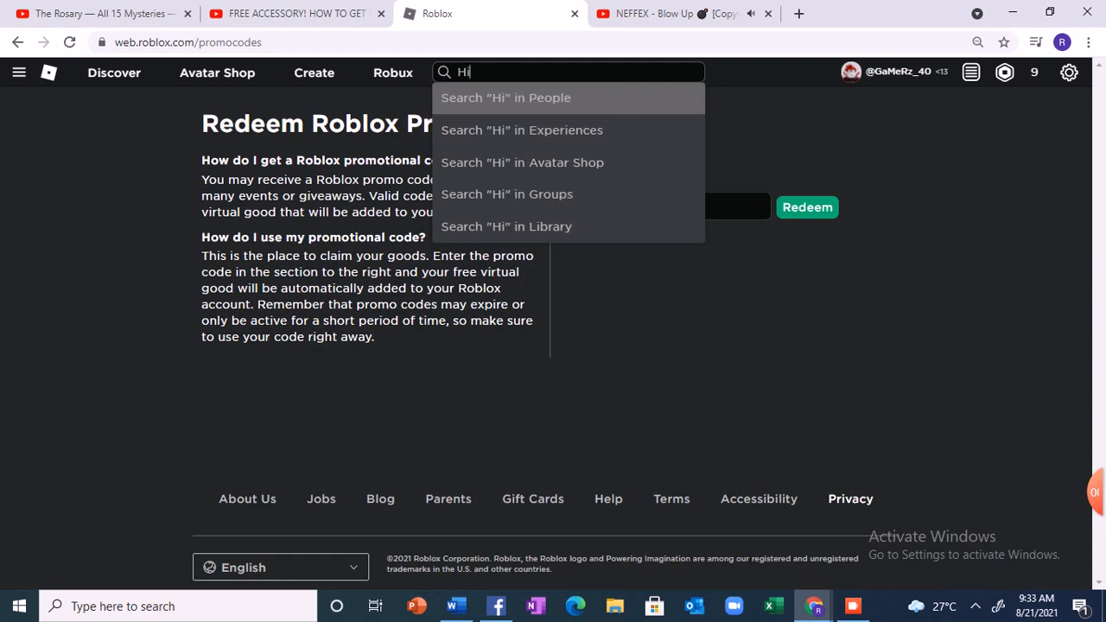
{"action": "type", "text": "To"}
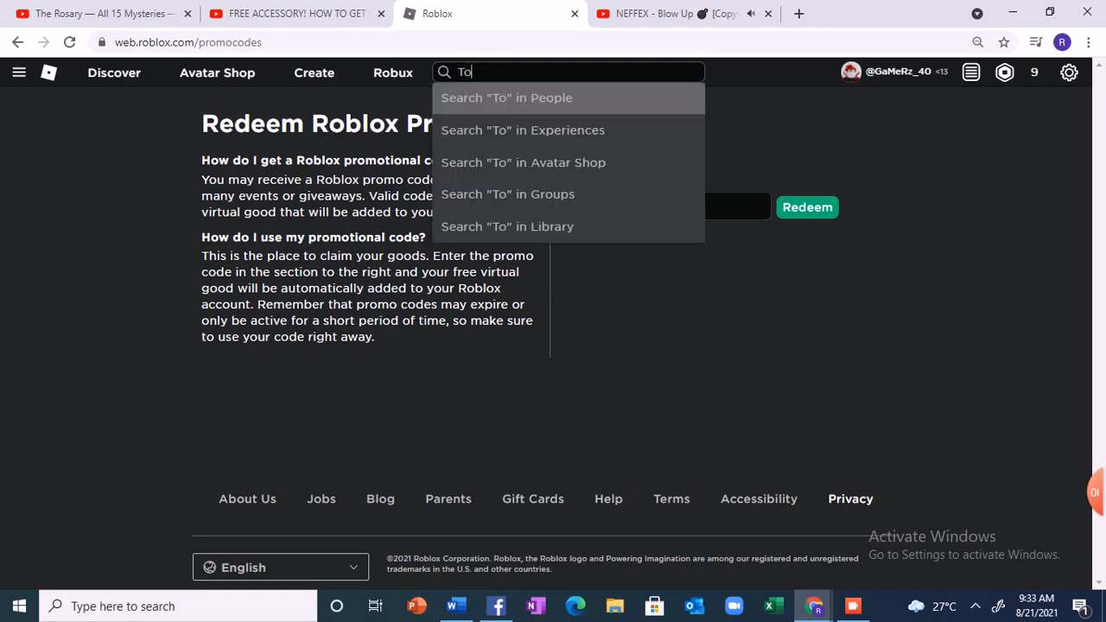
{"action": "type", "text": "day I Wi"}
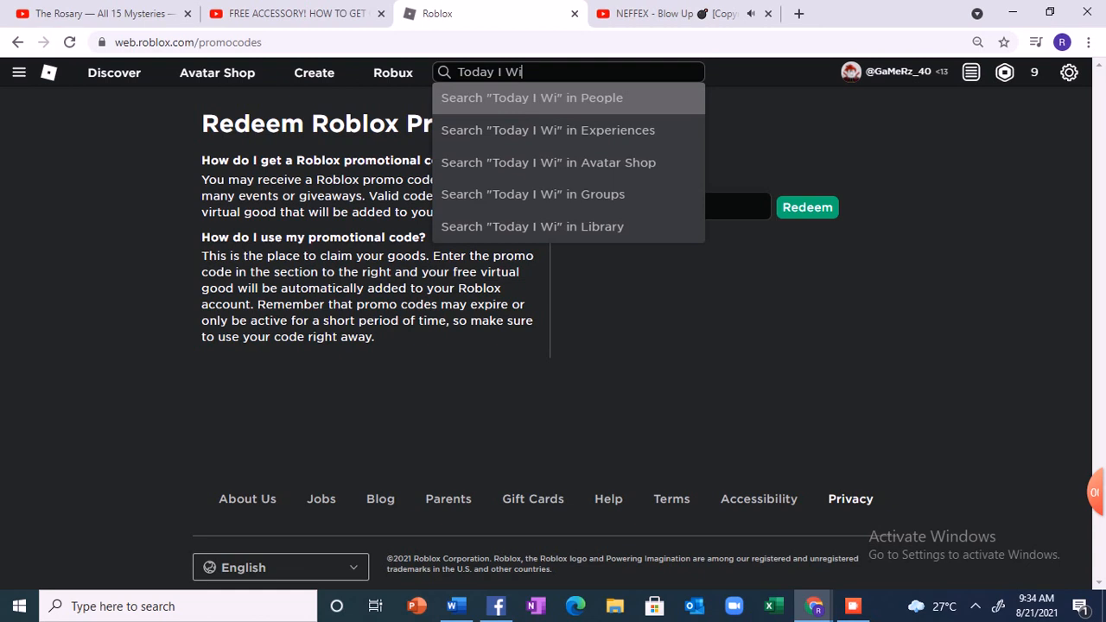
{"action": "type", "text": "ll S"}
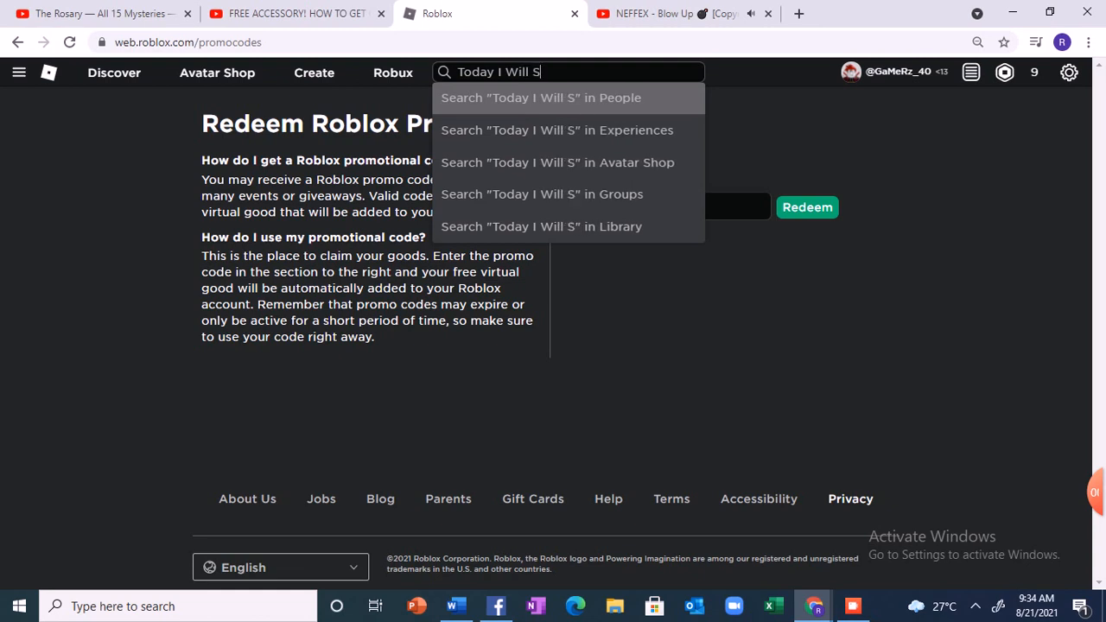
{"action": "type", "text": "how Y"}
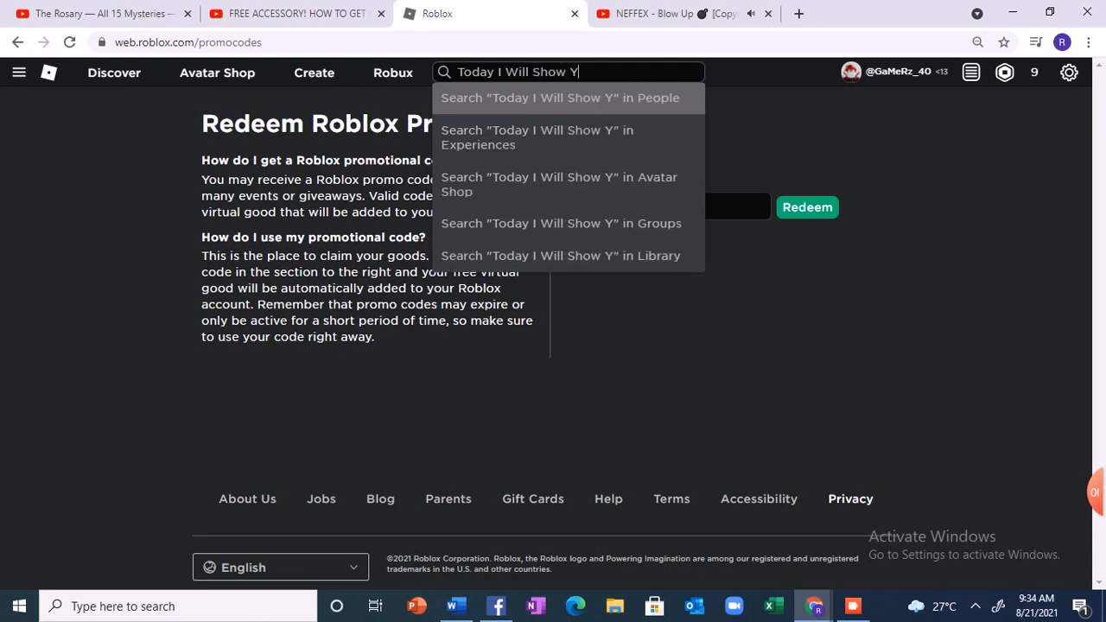
{"action": "type", "text": "ou How"}
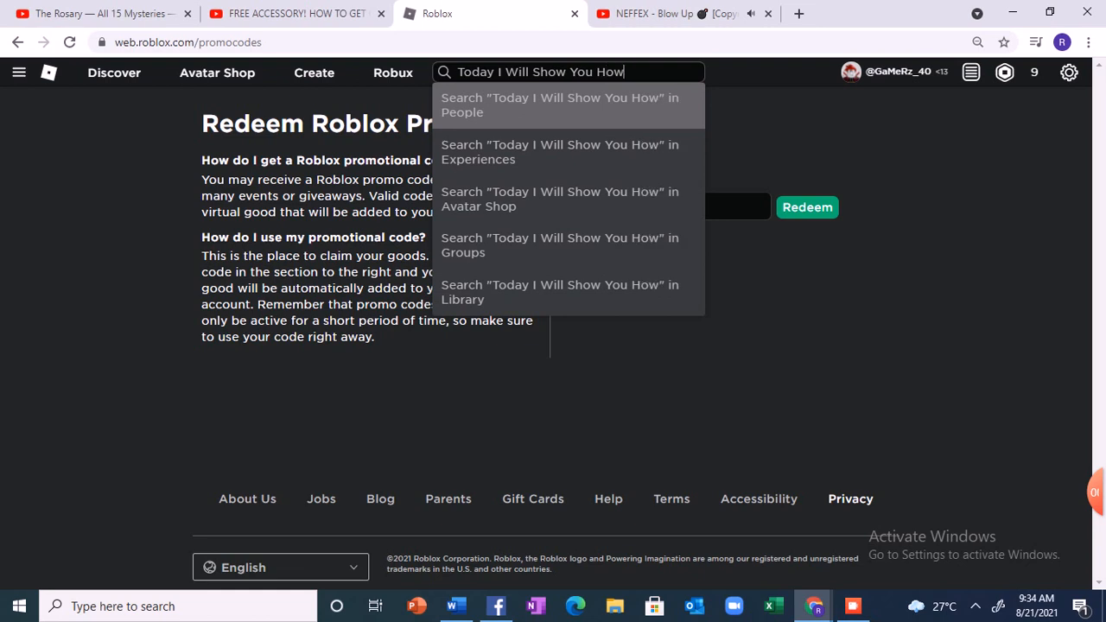
{"action": "type", "text": "To G"}
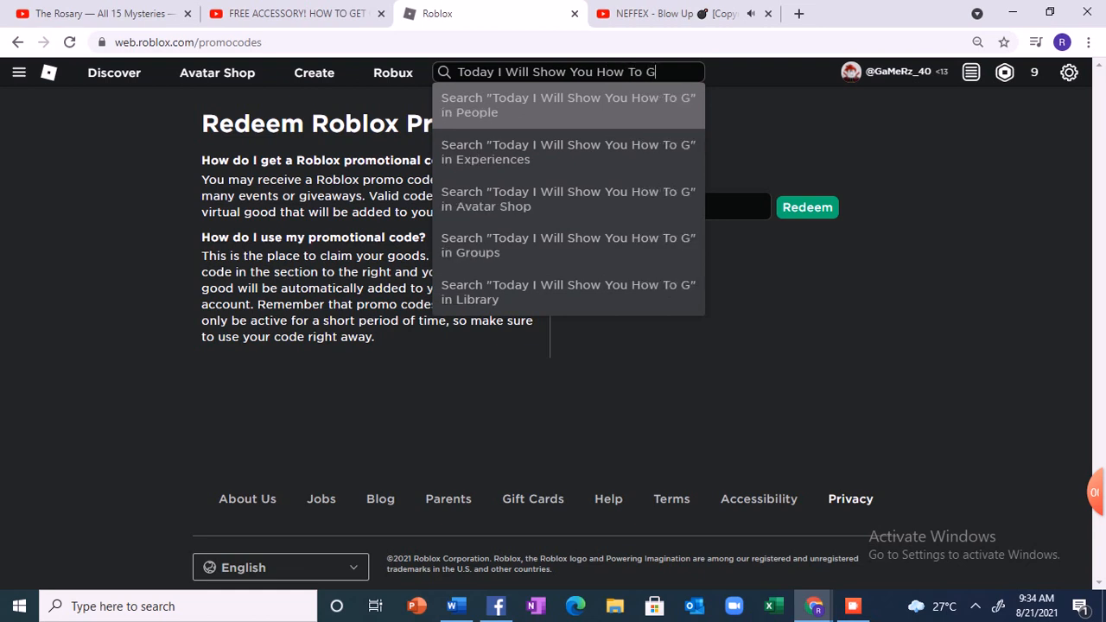
{"action": "type", "text": "et"}
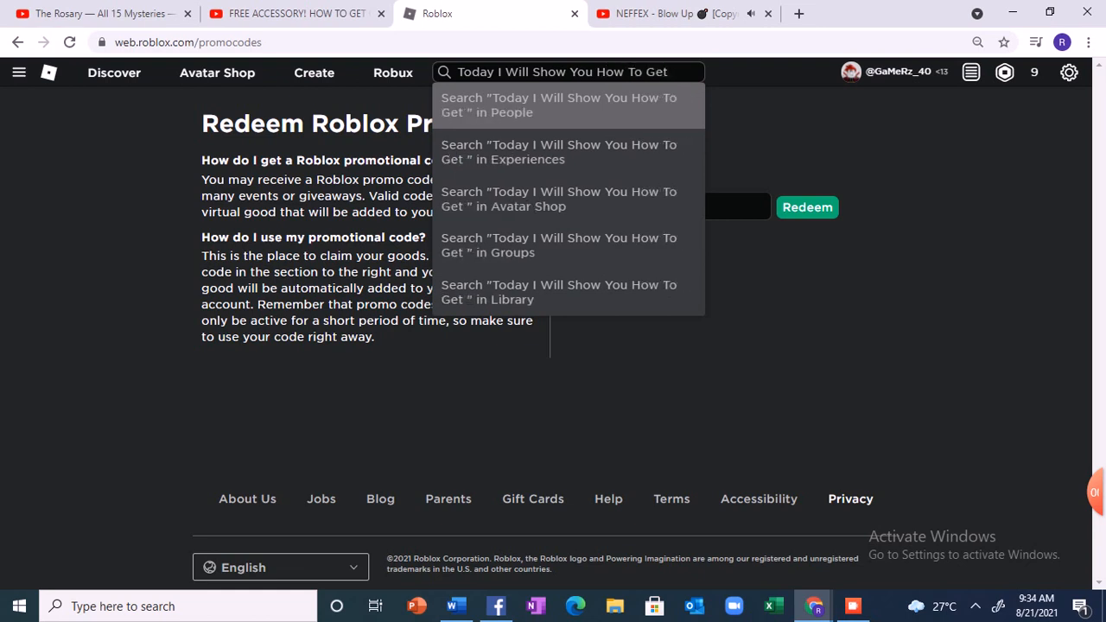
{"action": "type", "text": "Golf"}
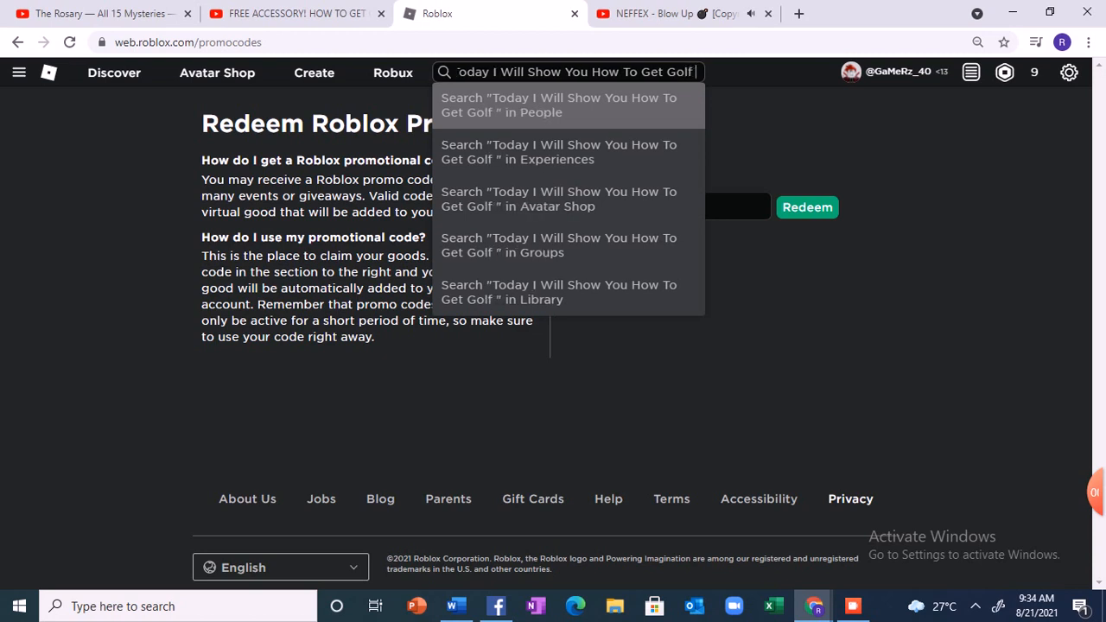
{"action": "type", "text": "Shades"}
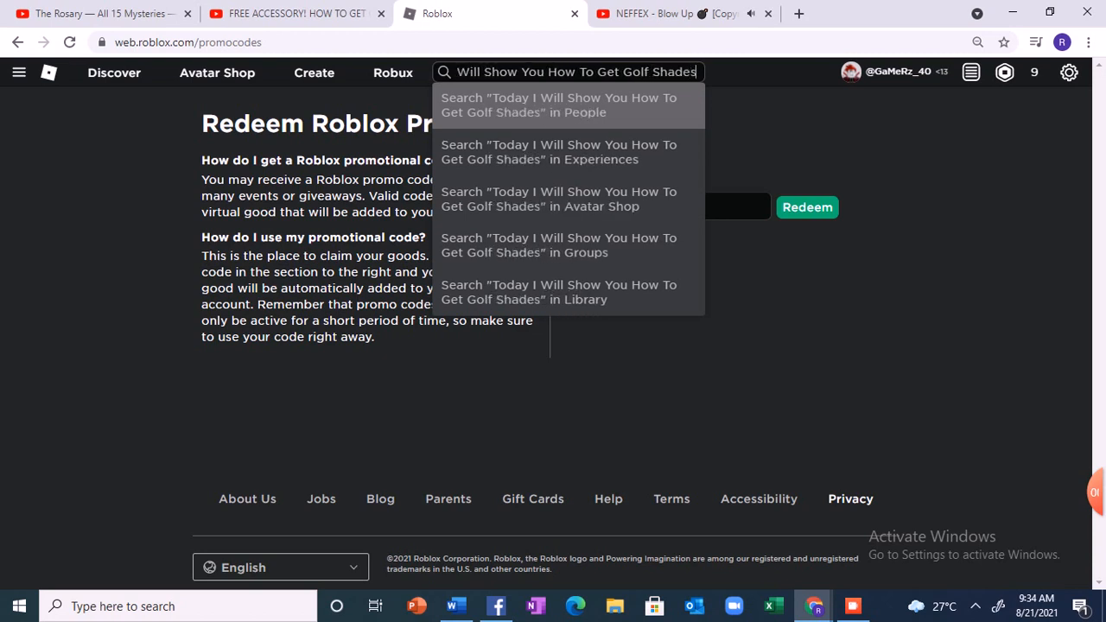
{"action": "mouse_move", "coordinate": [558, 105]}
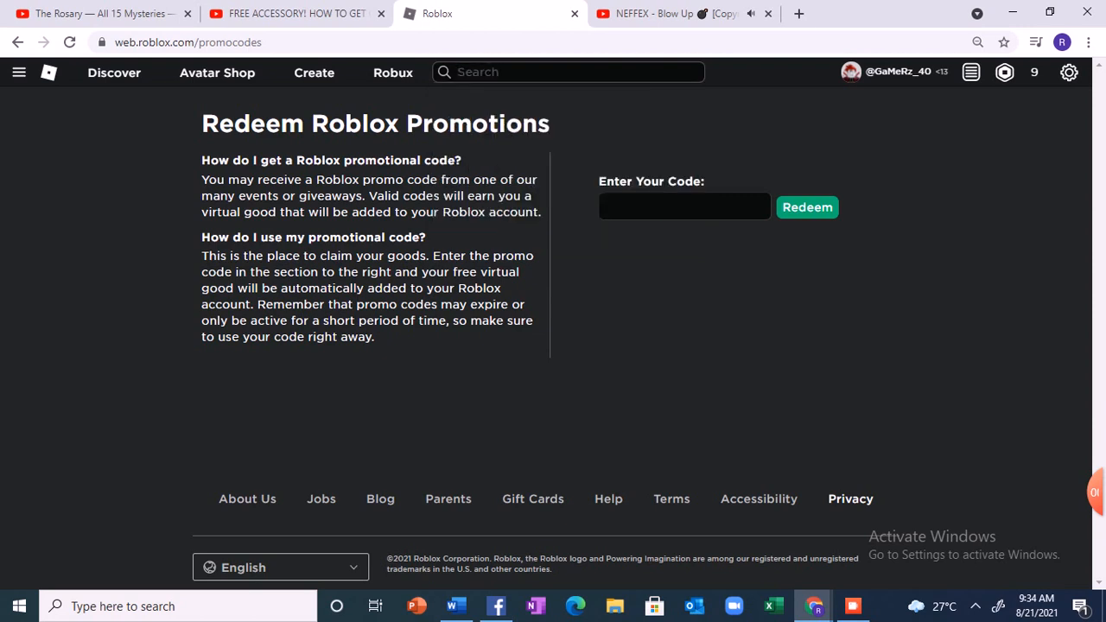
Type 'So Lets Go' in the search bar, then erase it
{"action": "type", "text": "So"}
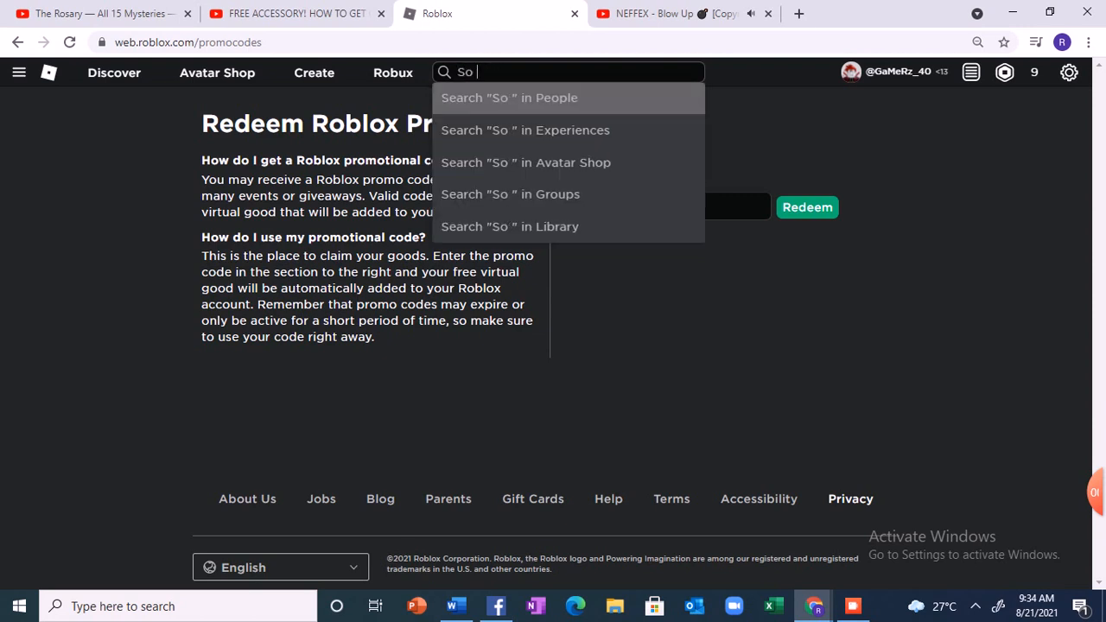
{"action": "type", "text": "Lets"}
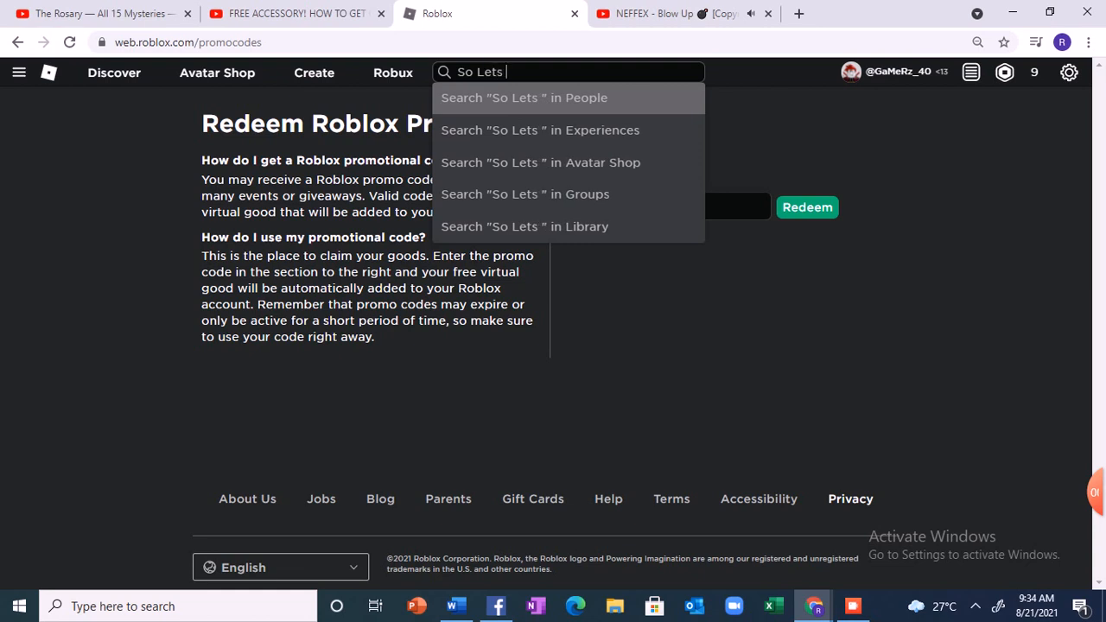
{"action": "type", "text": "Go"}
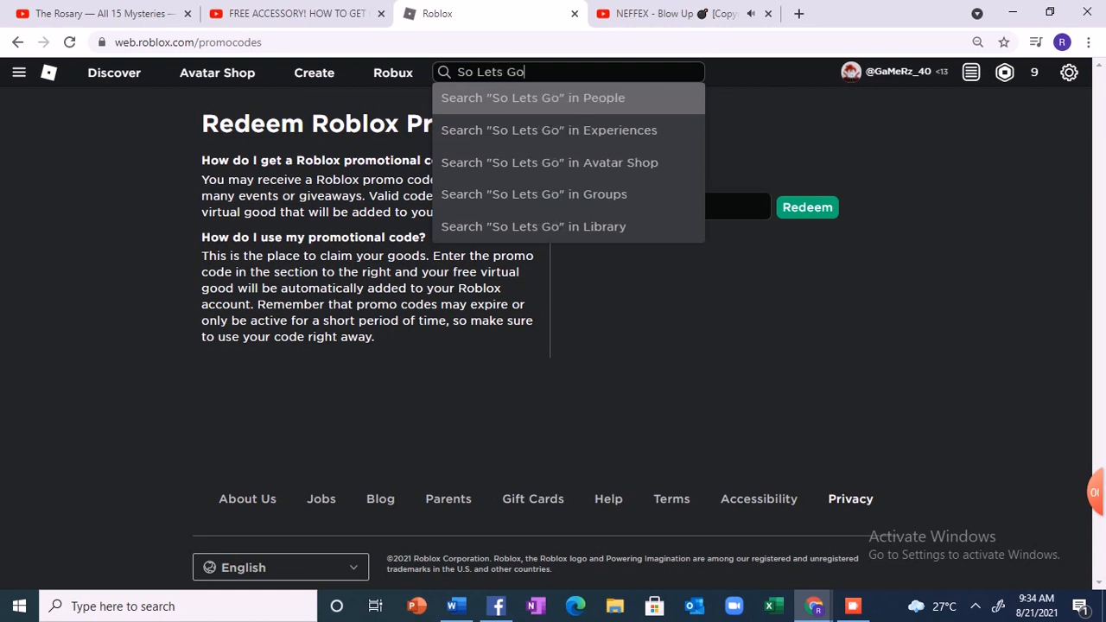
{"action": "key", "text": "Backspace"}
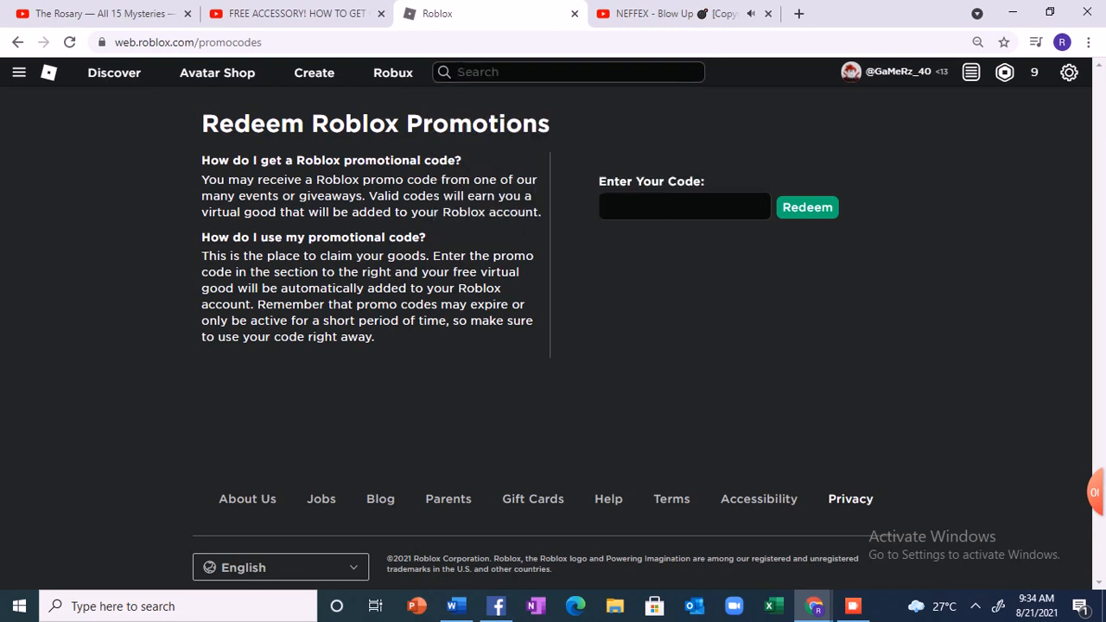
Type 'Heres The Code Because its a process' in the search, then erase it
{"action": "type", "text": "He"}
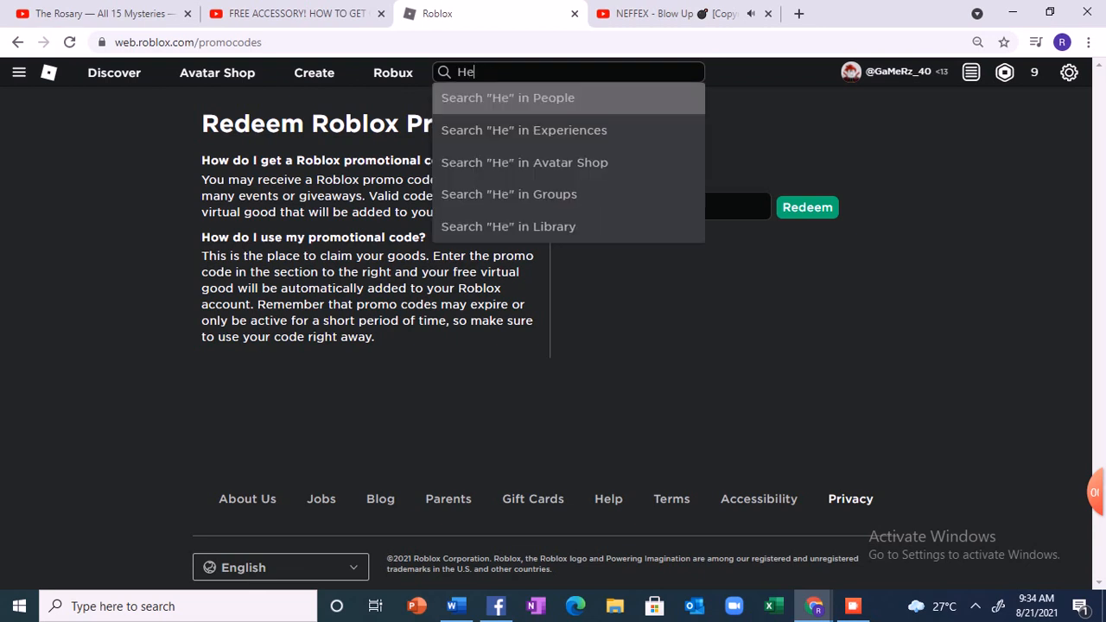
{"action": "type", "text": "res"}
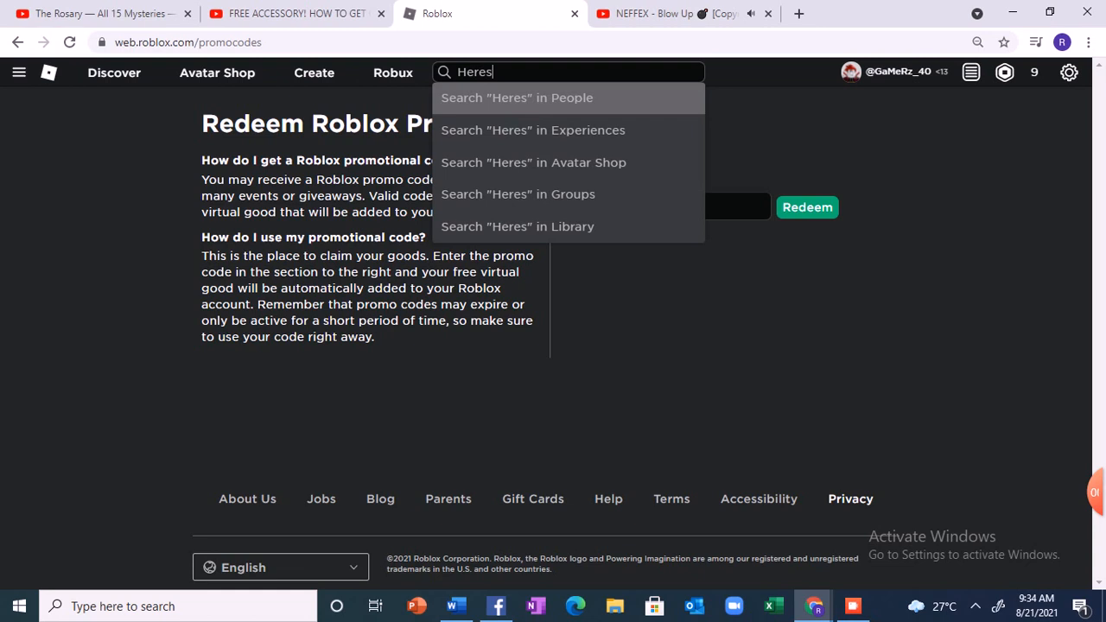
{"action": "type", "text": "The C"}
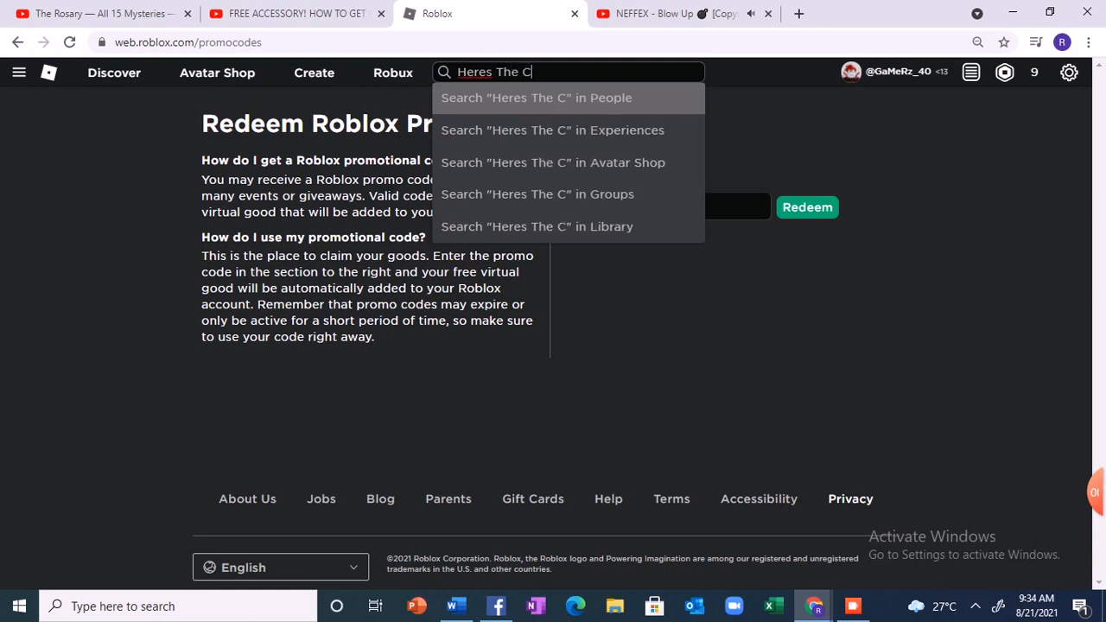
{"action": "type", "text": "ode"}
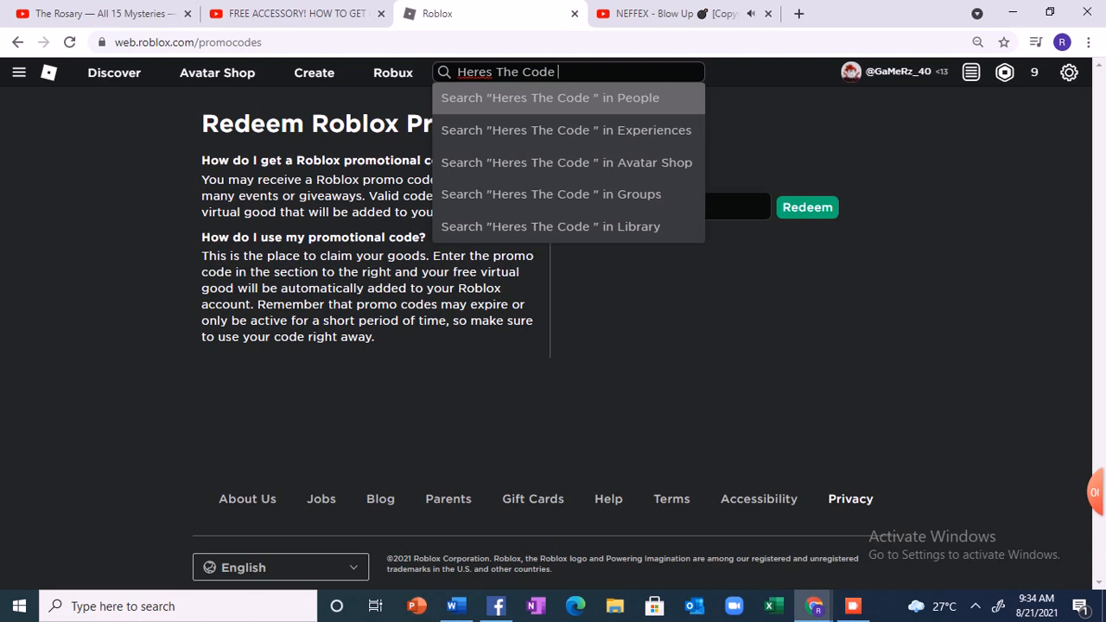
{"action": "type", "text": "Beca"}
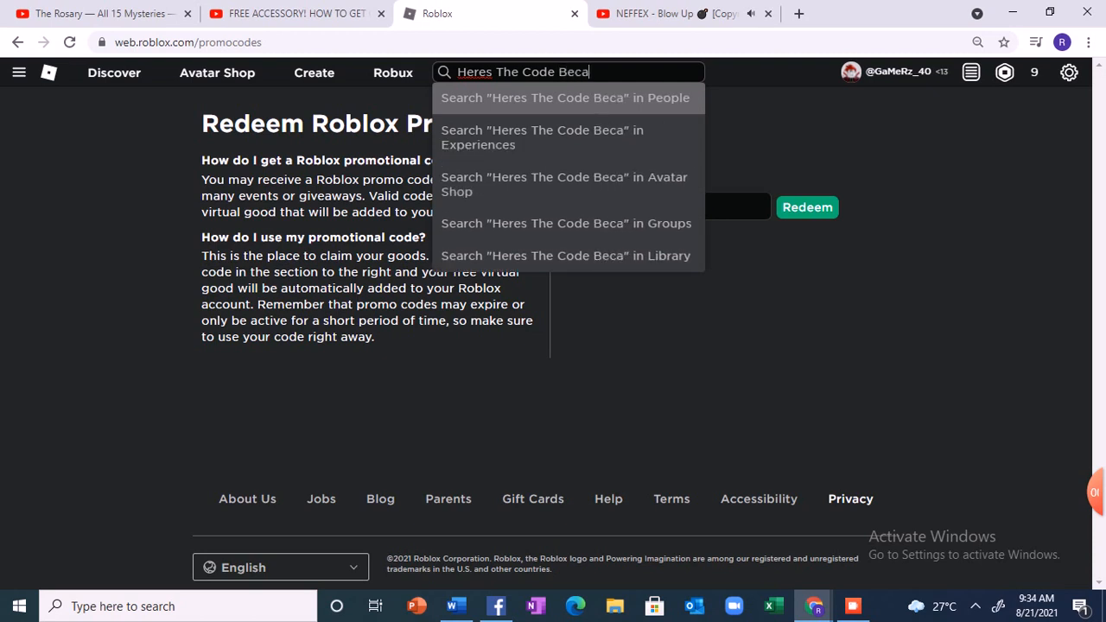
{"action": "type", "text": "use"}
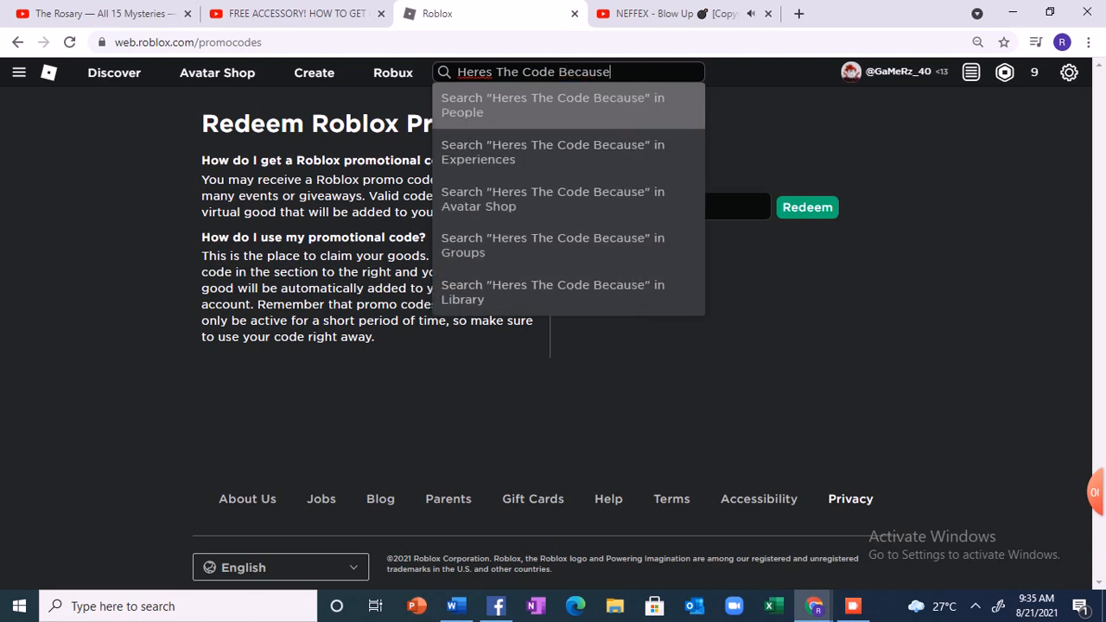
{"action": "type", "text": "its a"}
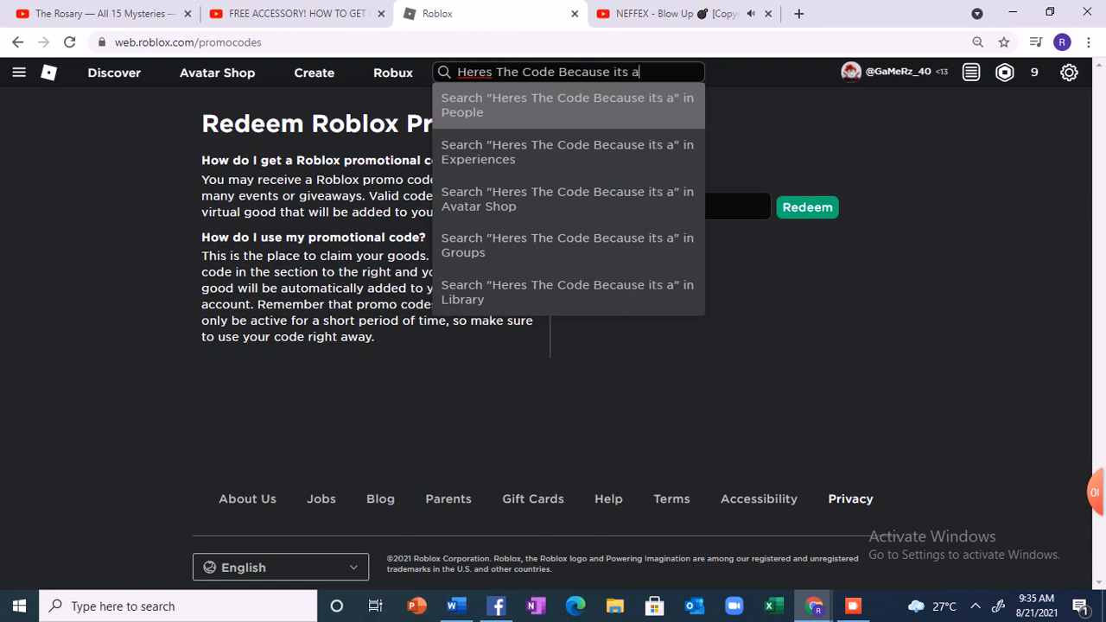
{"action": "type", "text": "promocode"}
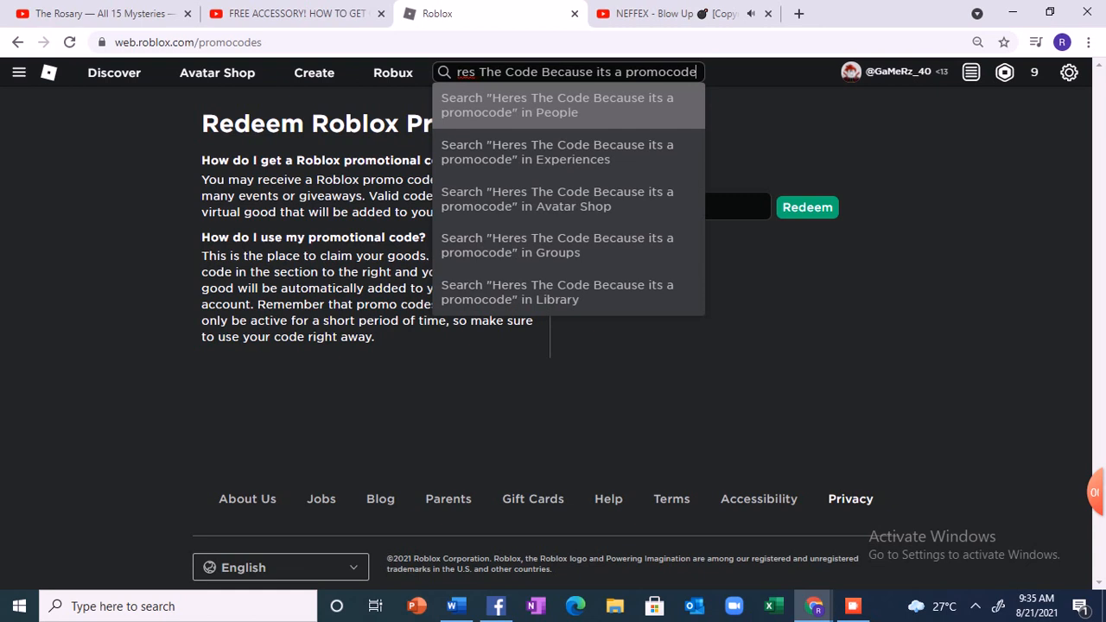
{"action": "type", "text": "acess"}
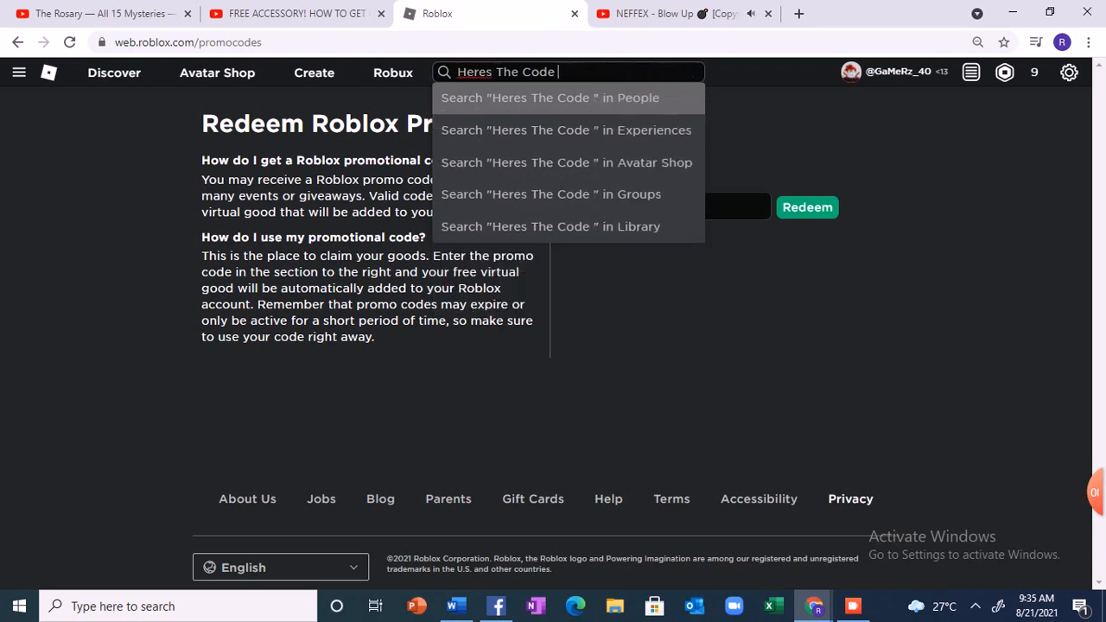
{"action": "key", "text": "backspace"}
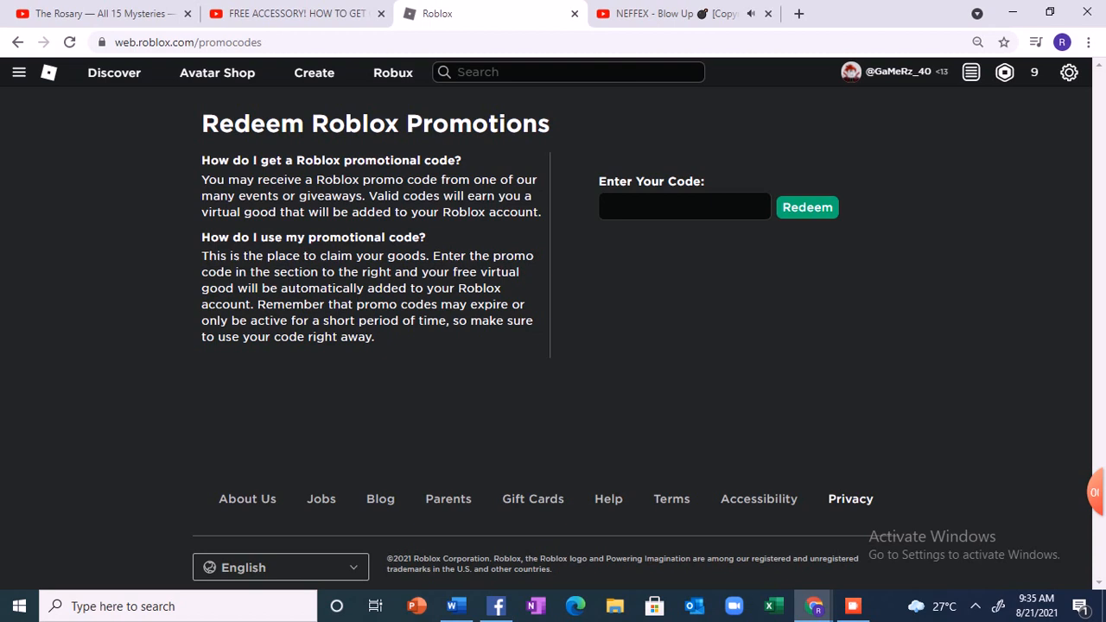
Type 'The Code Is KROGERDAYS' followed by some stray symbols
{"action": "type", "text": "The C"}
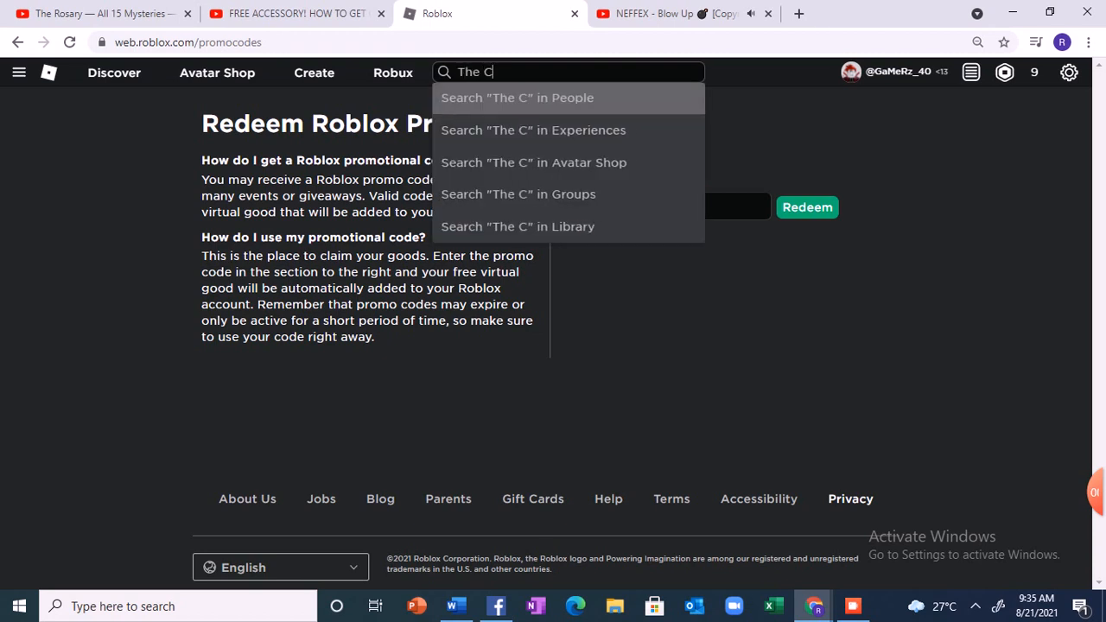
{"action": "type", "text": "ode I"}
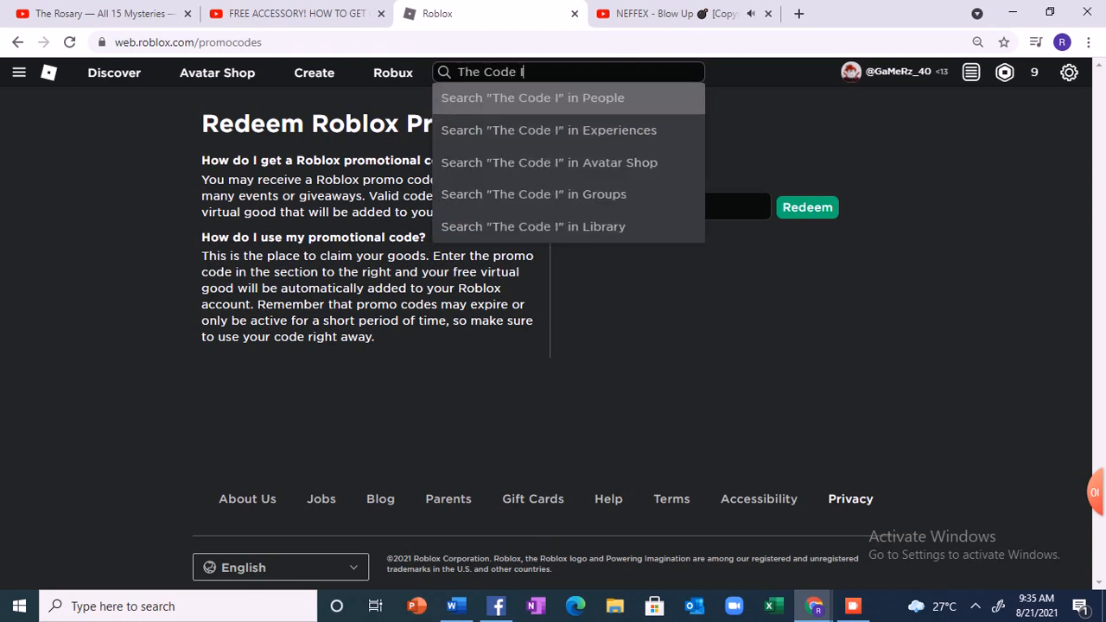
{"action": "type", "text": "s"}
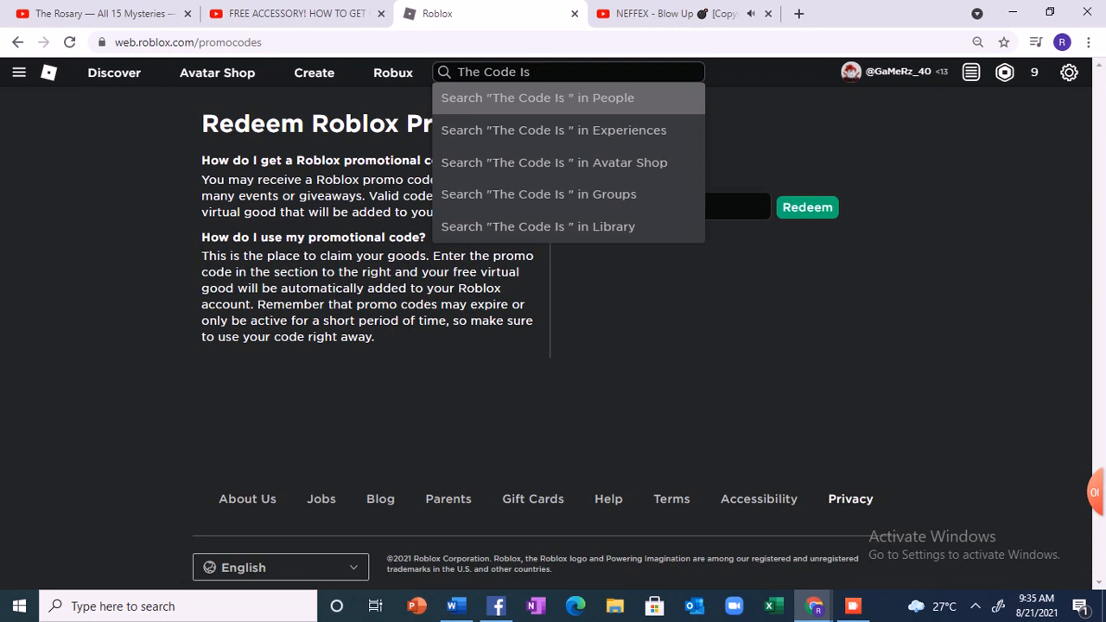
{"action": "type", "text": "K"}
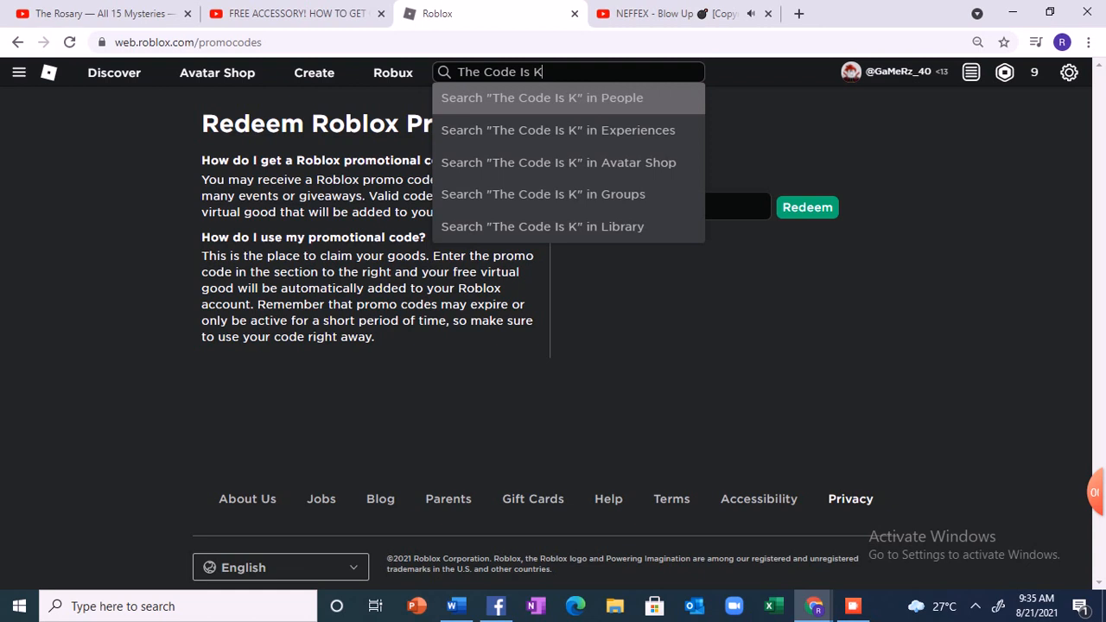
{"action": "type", "text": "ROGER"}
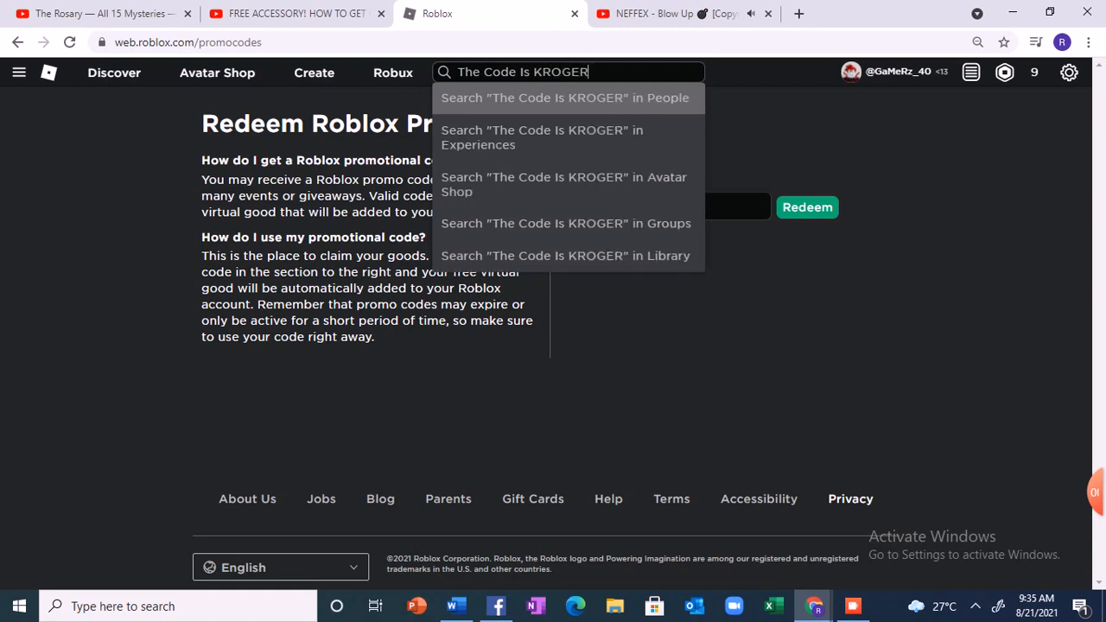
{"action": "type", "text": "DAY"}
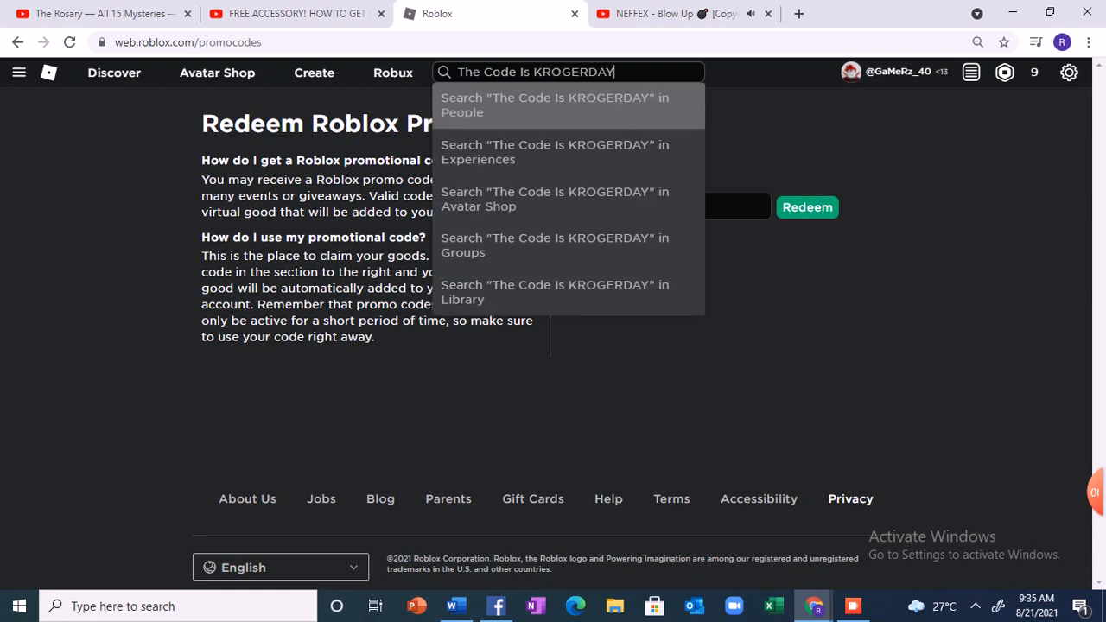
{"action": "type", "text": "S"}
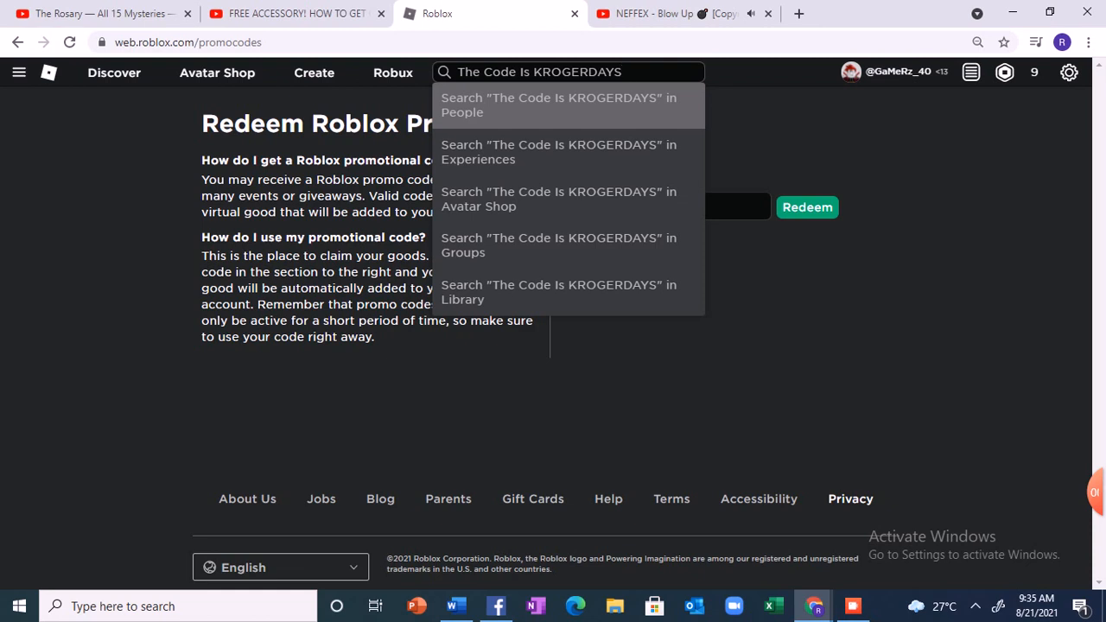
{"action": "type", "text": "@"}
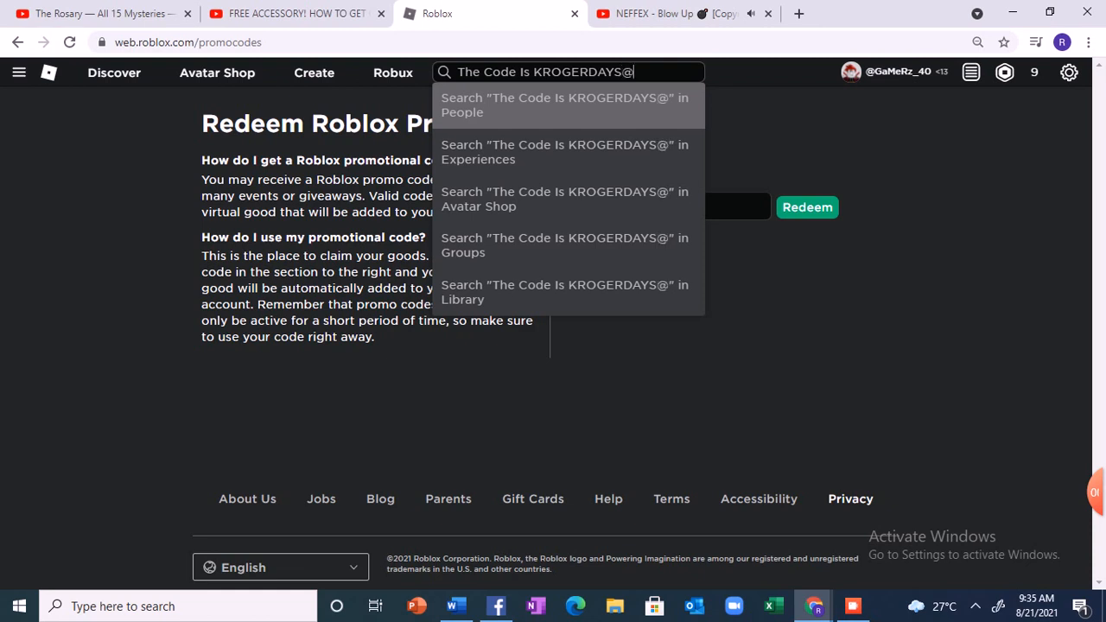
{"action": "type", "text": ")@!"}
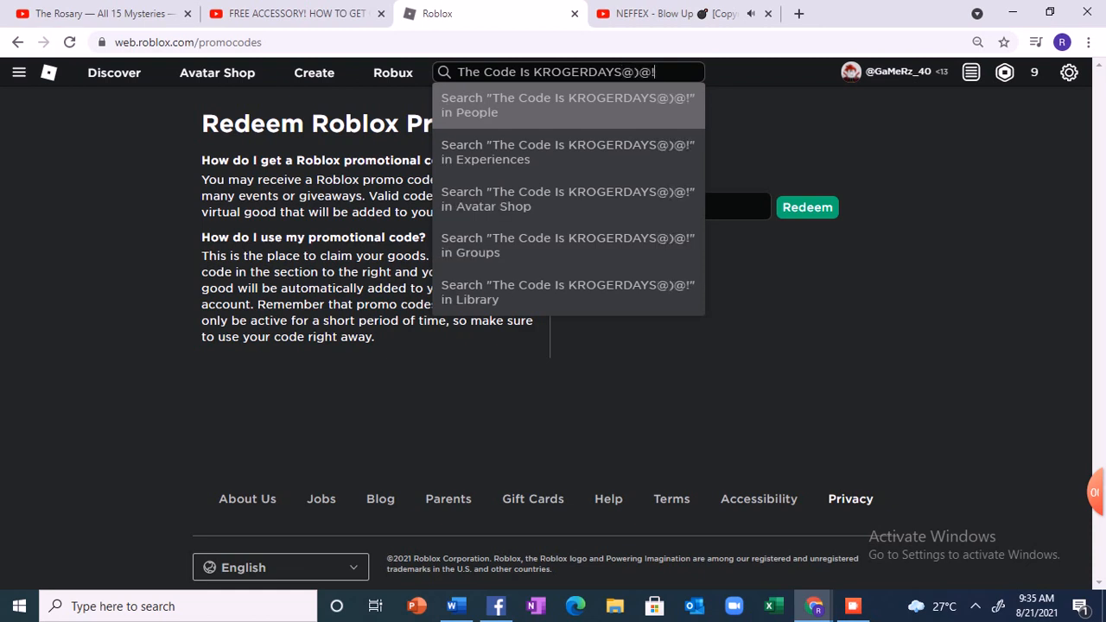
Replace the stray symbols with the year 2021, then clear the search bar
{"action": "key", "text": "Backspace"}
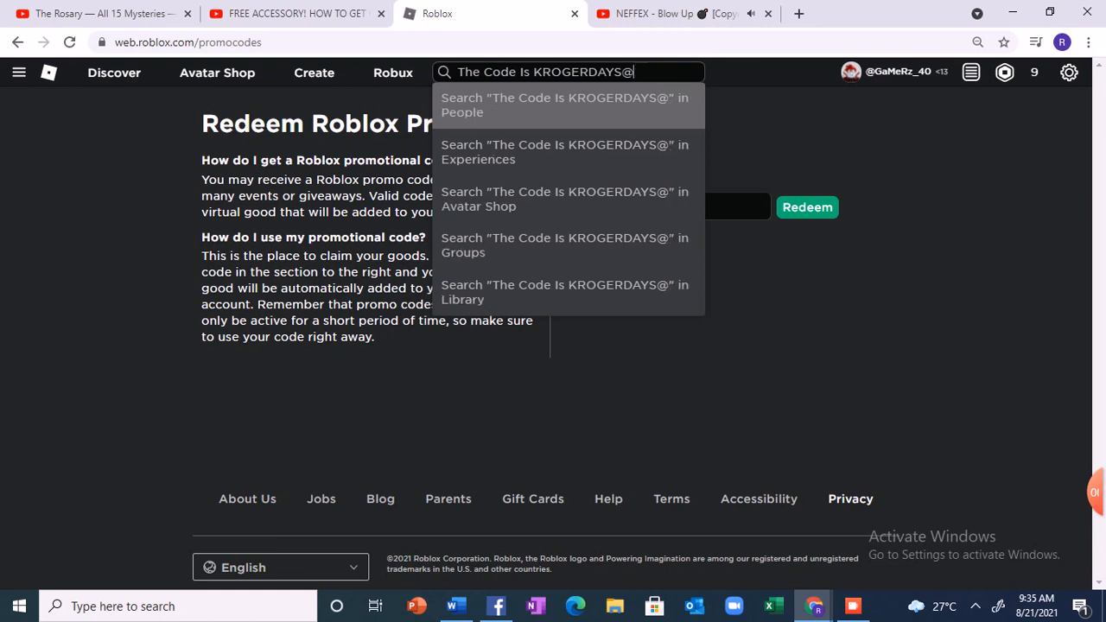
{"action": "key", "text": "Backspace"}
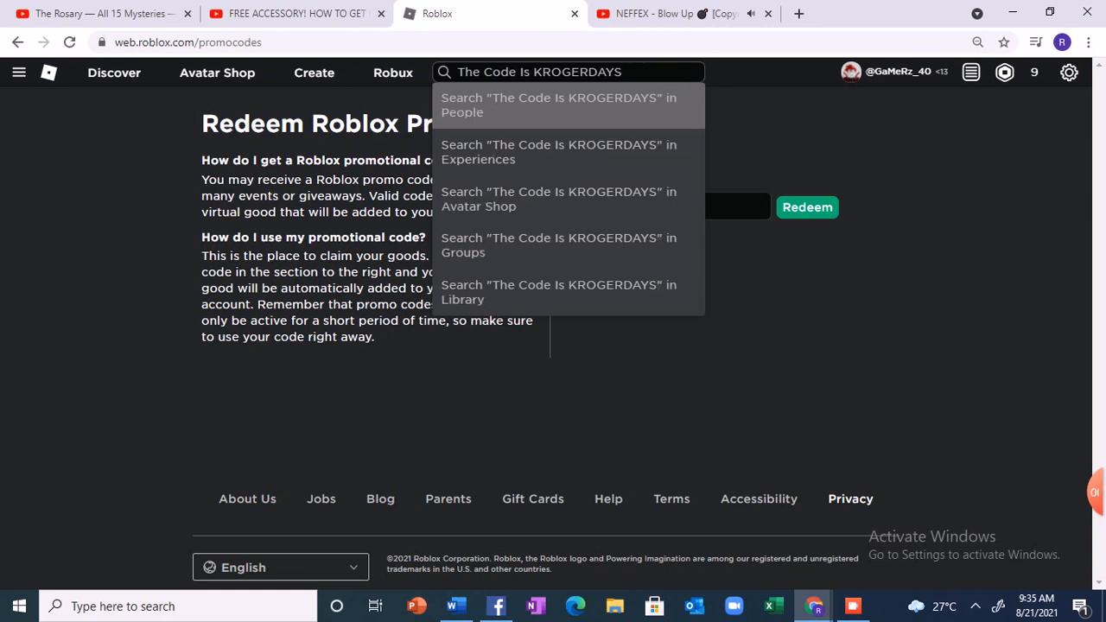
{"action": "type", "text": "@)@"}
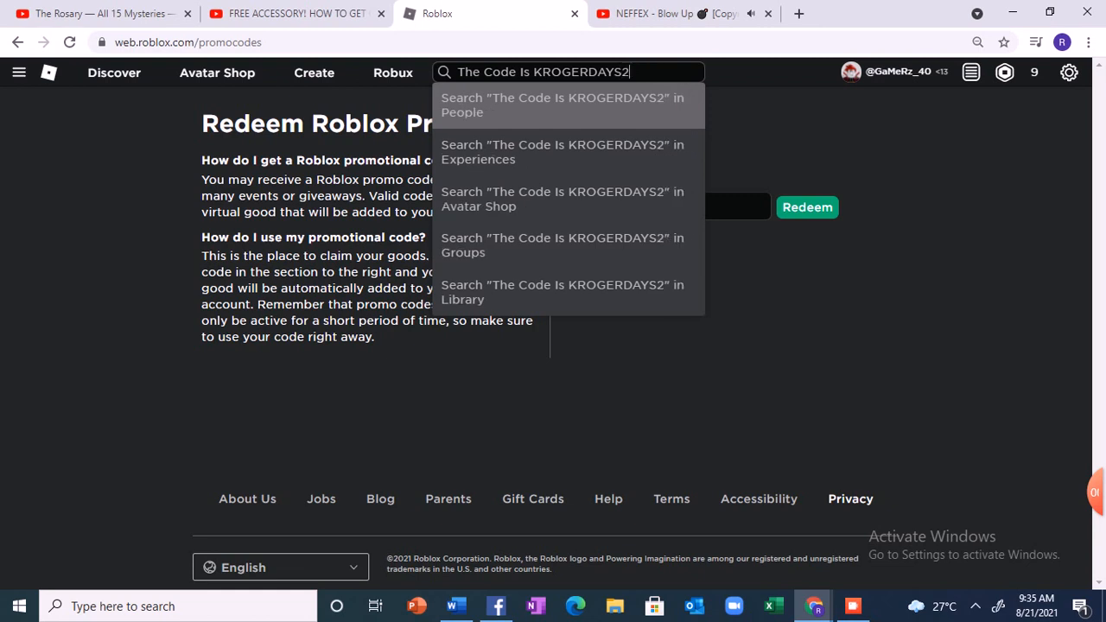
{"action": "type", "text": "021"}
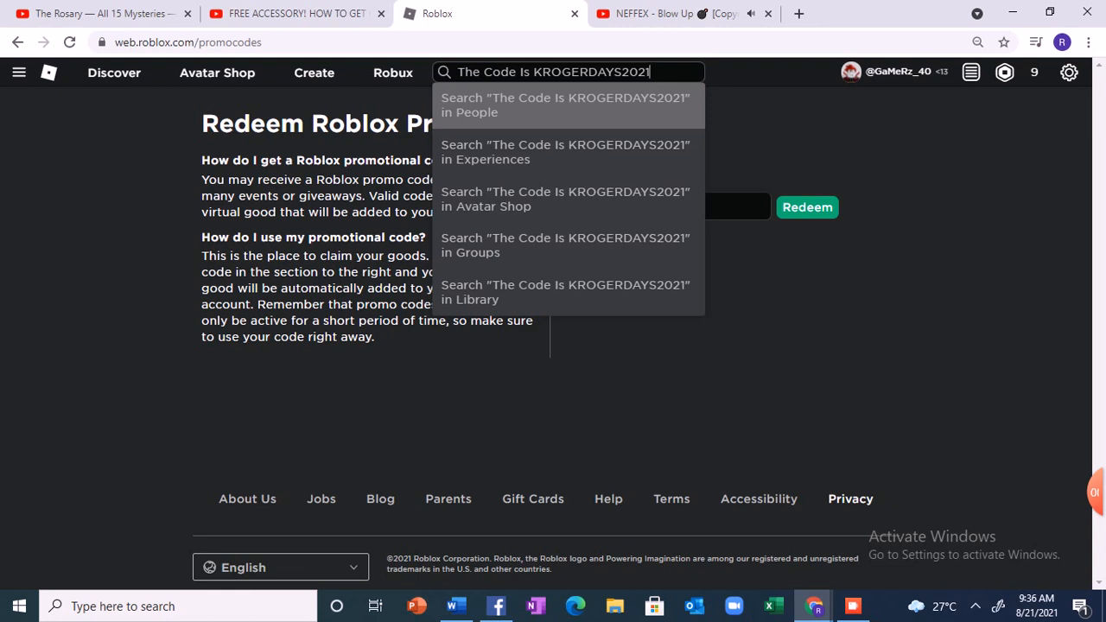
{"action": "key", "text": "Backspace"}
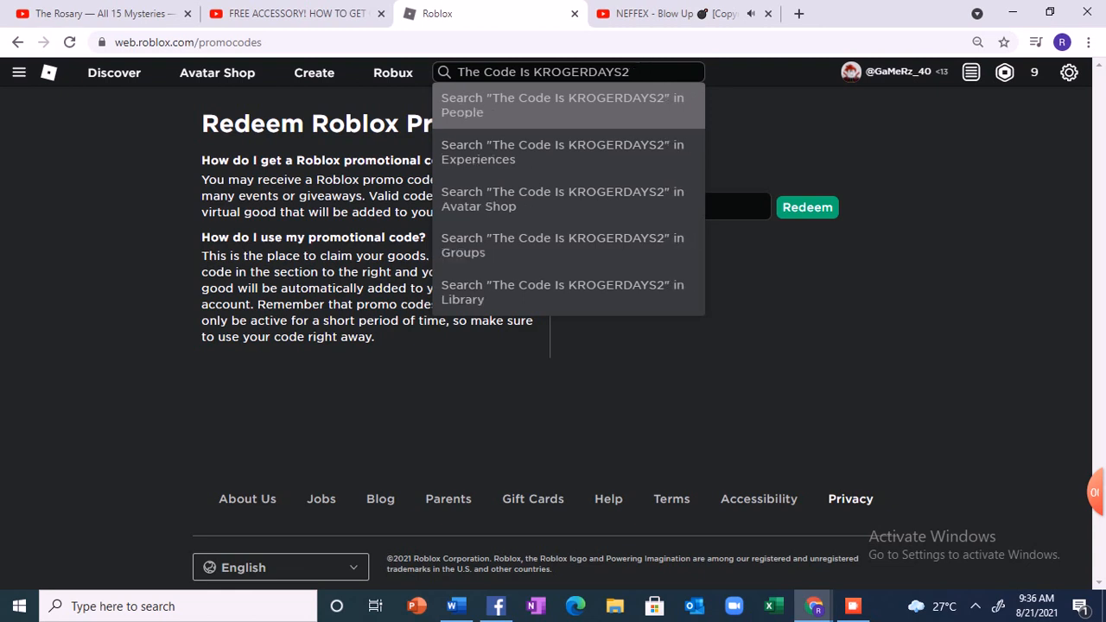
{"action": "key", "text": "Backspace"}
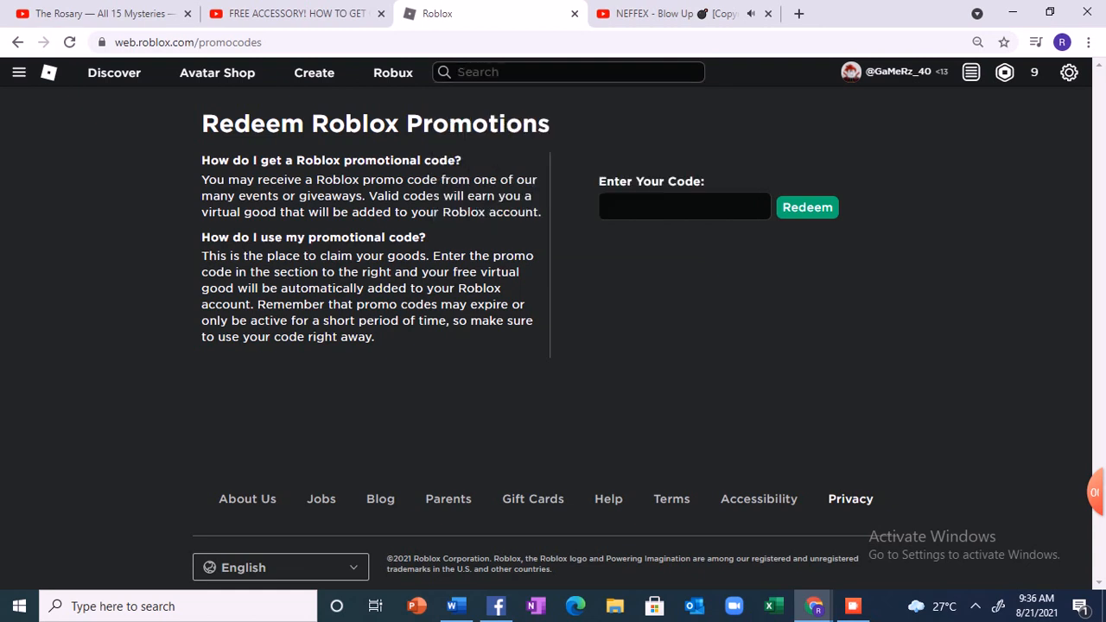
Enter KROGERDAYS2021 in the Enter Your Code field and redeem it
{"action": "left_click", "coordinate": [683, 207]}
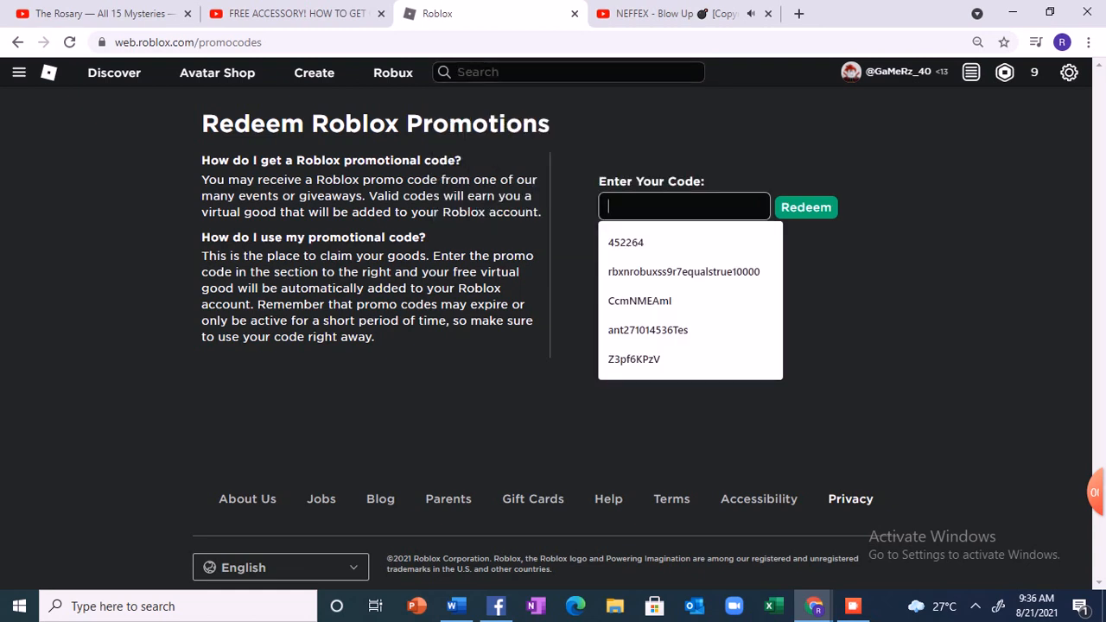
{"action": "type", "text": "KR"}
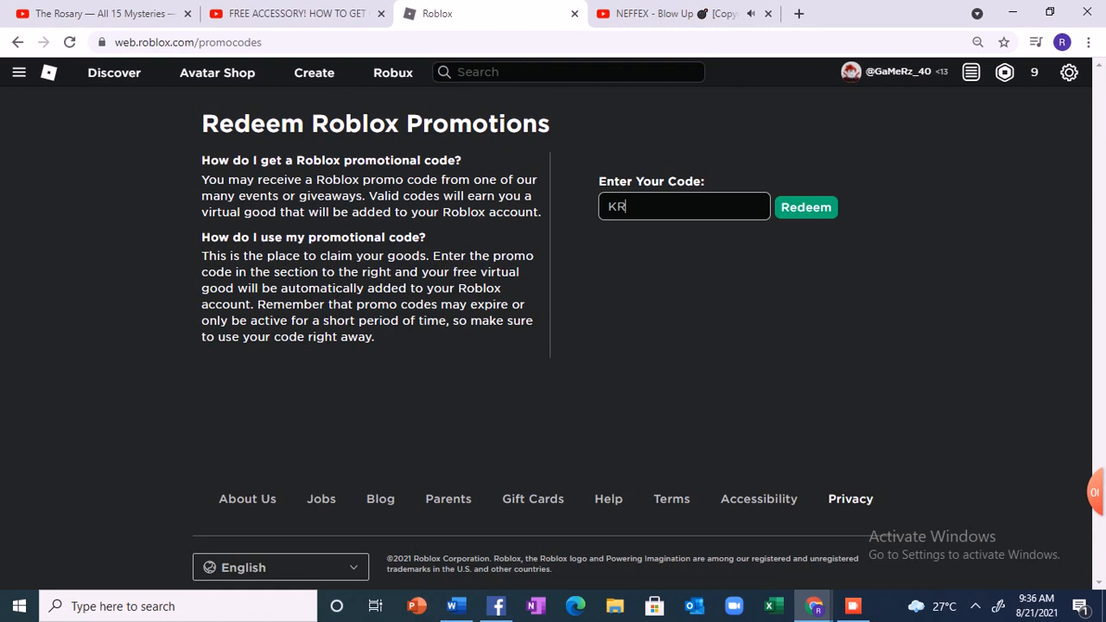
{"action": "type", "text": "OGER"}
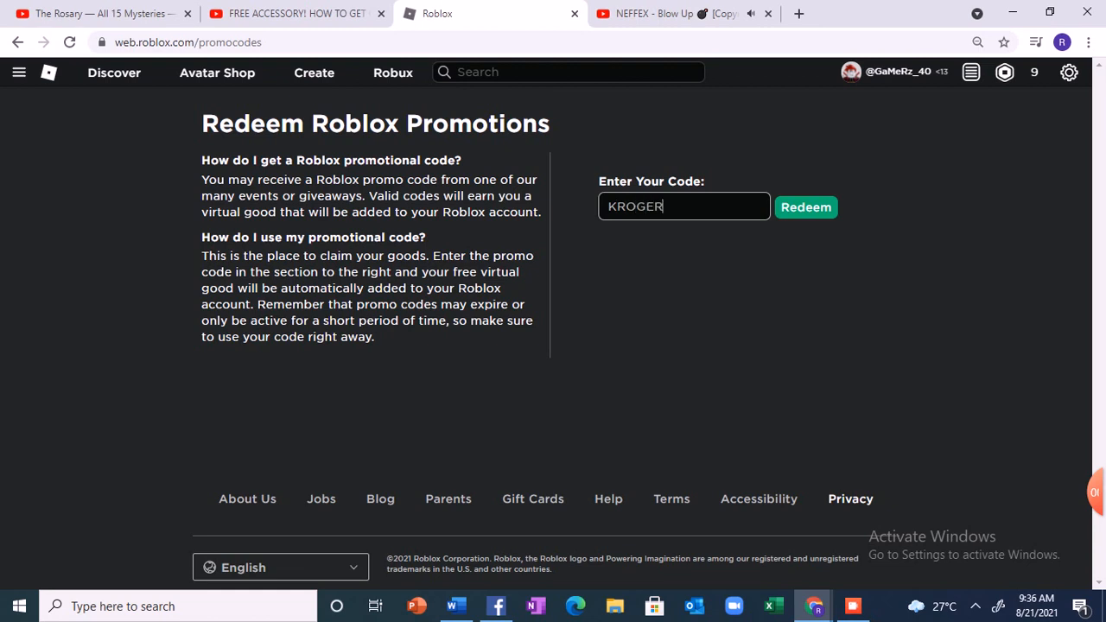
{"action": "type", "text": "DAYS"}
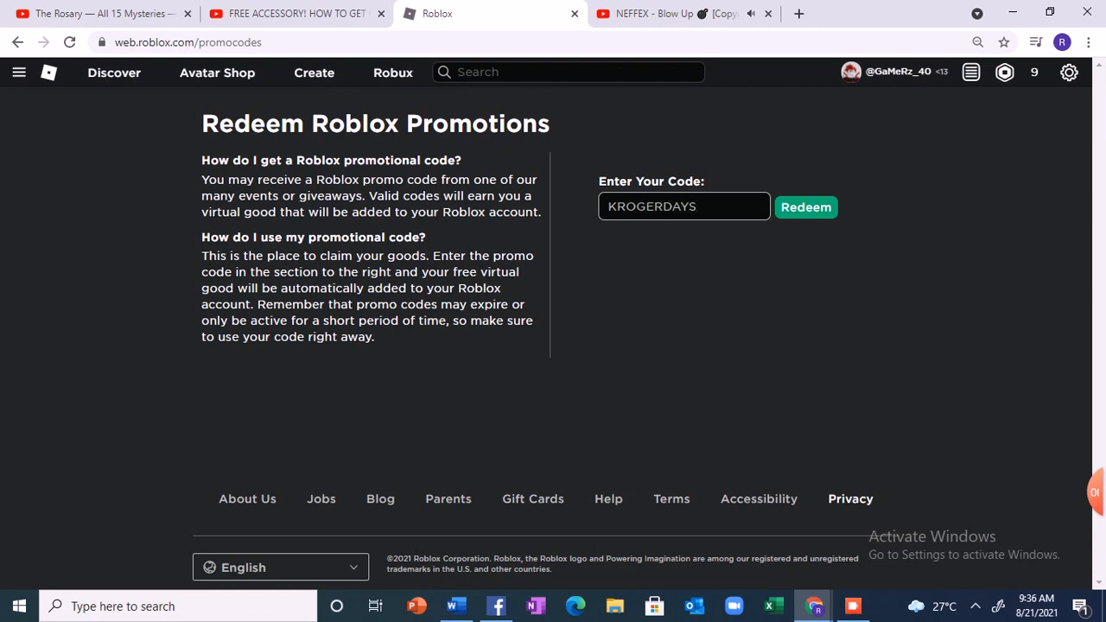
{"action": "type", "text": "2021"}
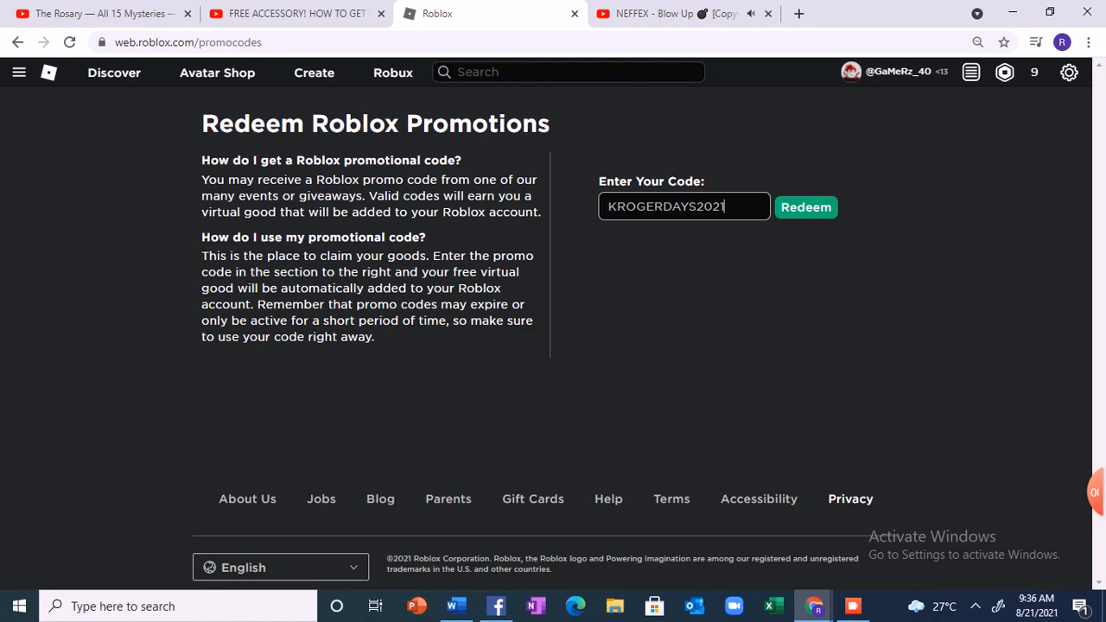
{"action": "left_click", "coordinate": [806, 207]}
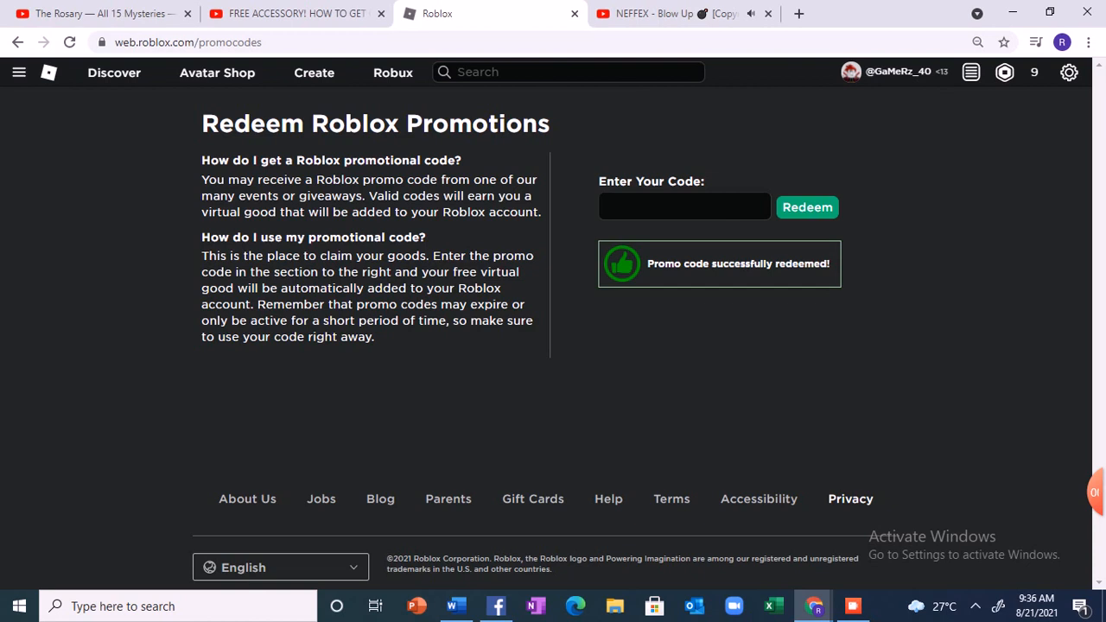
Type 'Lets see in avatar' into the Roblox site search
{"action": "type", "text": "L"}
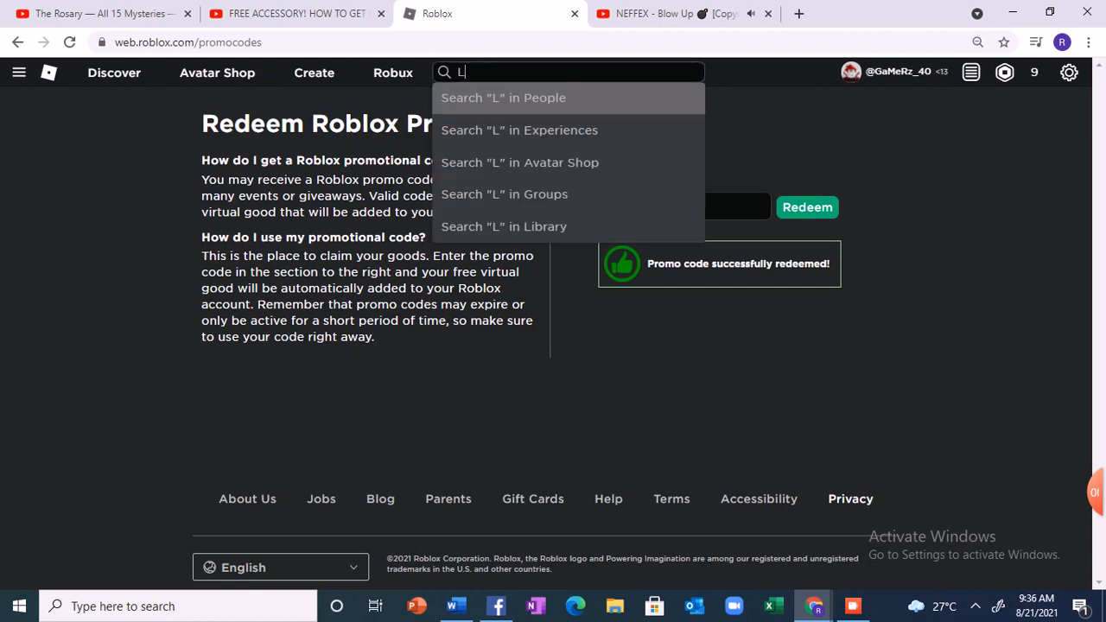
{"action": "type", "text": "ets se"}
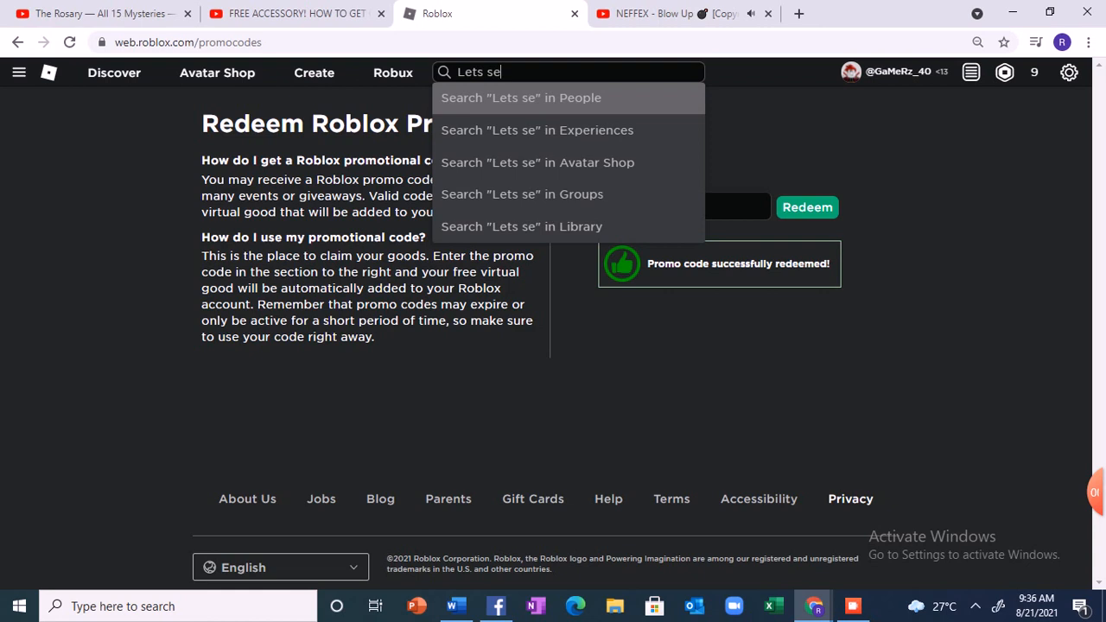
{"action": "type", "text": "e in"}
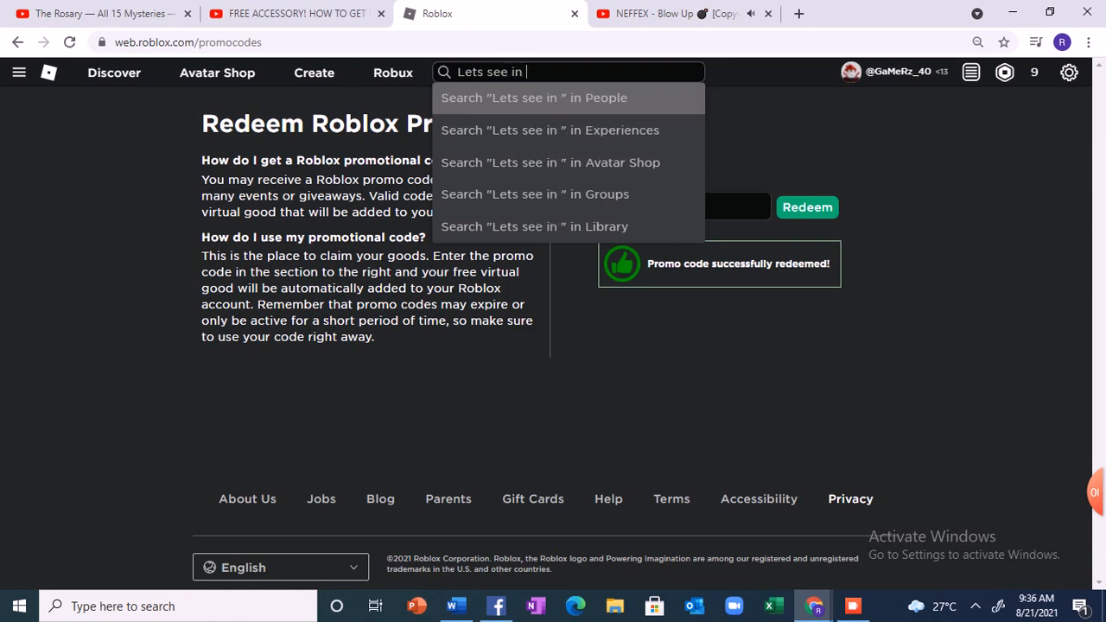
{"action": "type", "text": "avatar"}
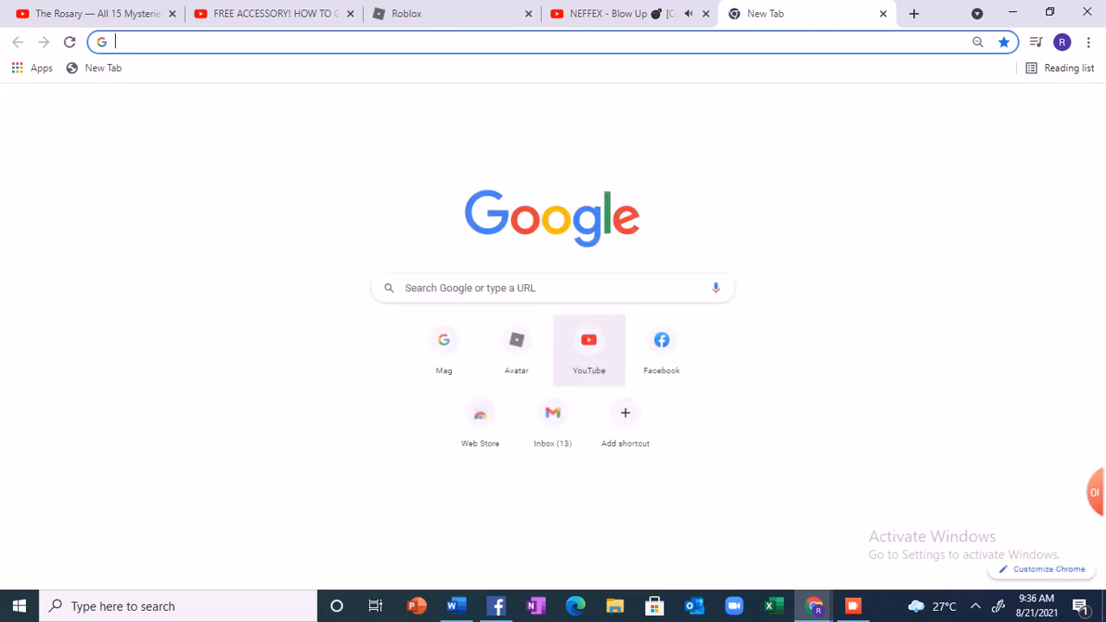
Launch the Roblox avatar page from the Avatar shortcut tile in a new tab
{"action": "left_click", "coordinate": [516, 339]}
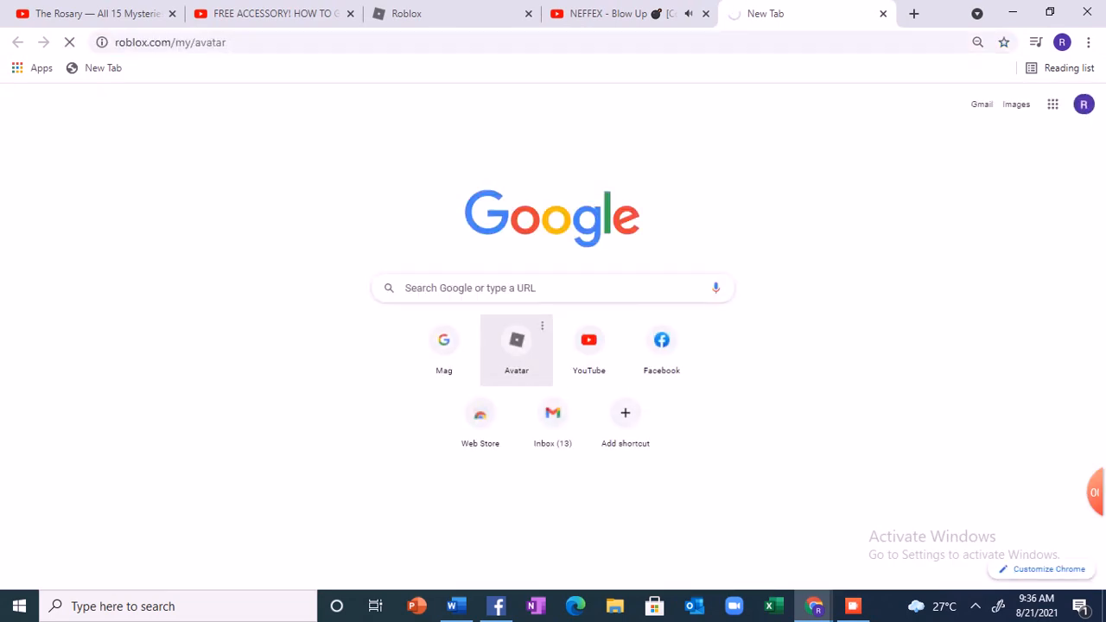
{"action": "left_click", "coordinate": [516, 340]}
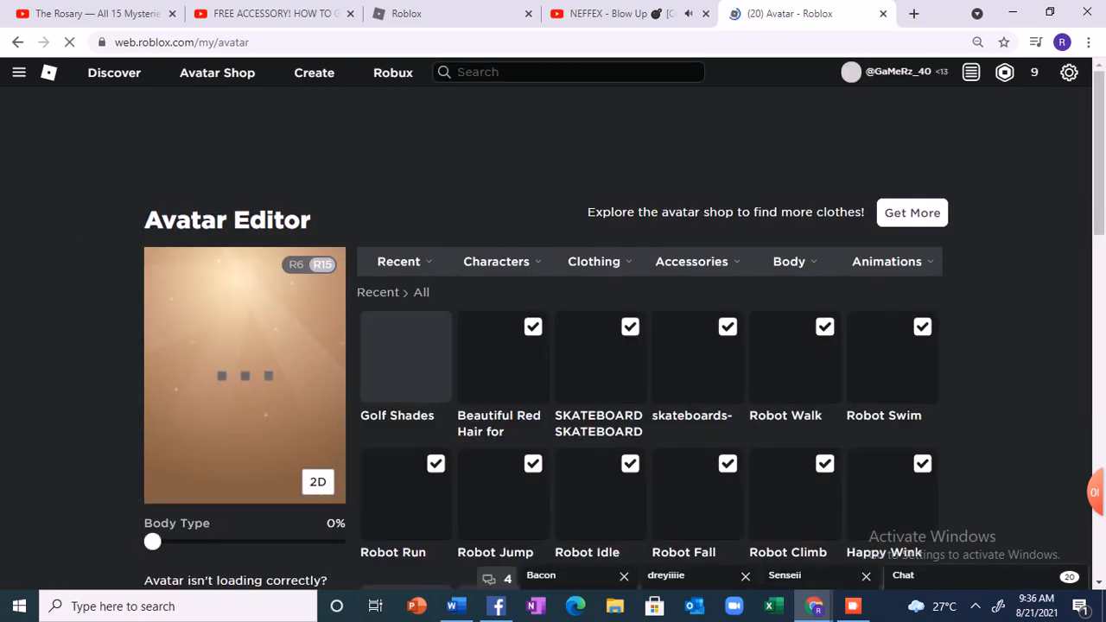
Type 'here it is bye' into the search bar on the Avatar Editor page
{"action": "type", "text": "here"}
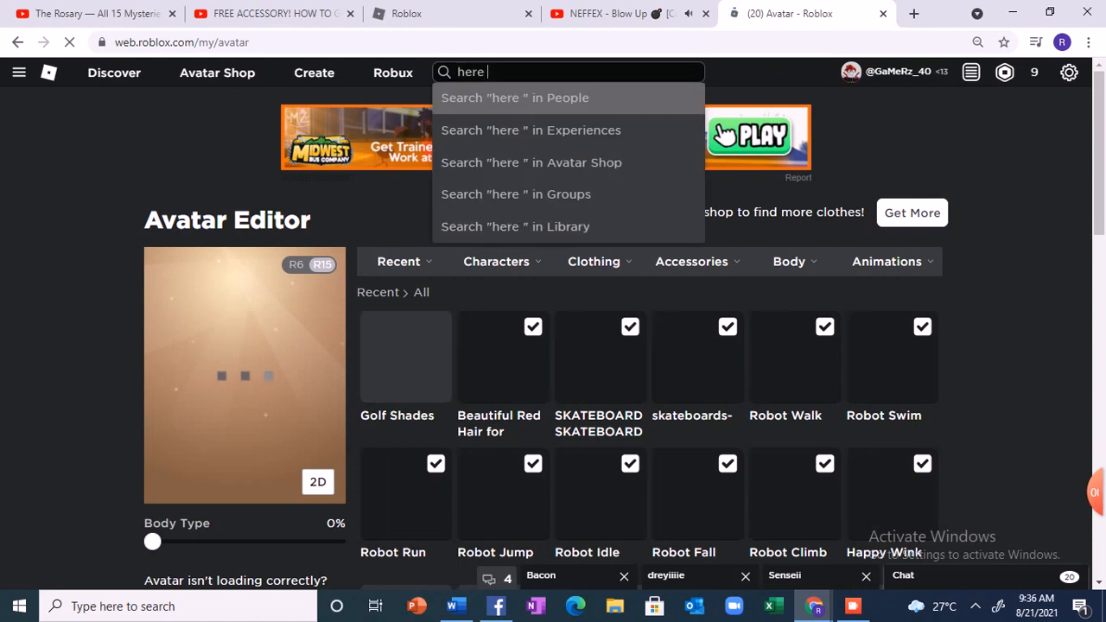
{"action": "type", "text": "it is"}
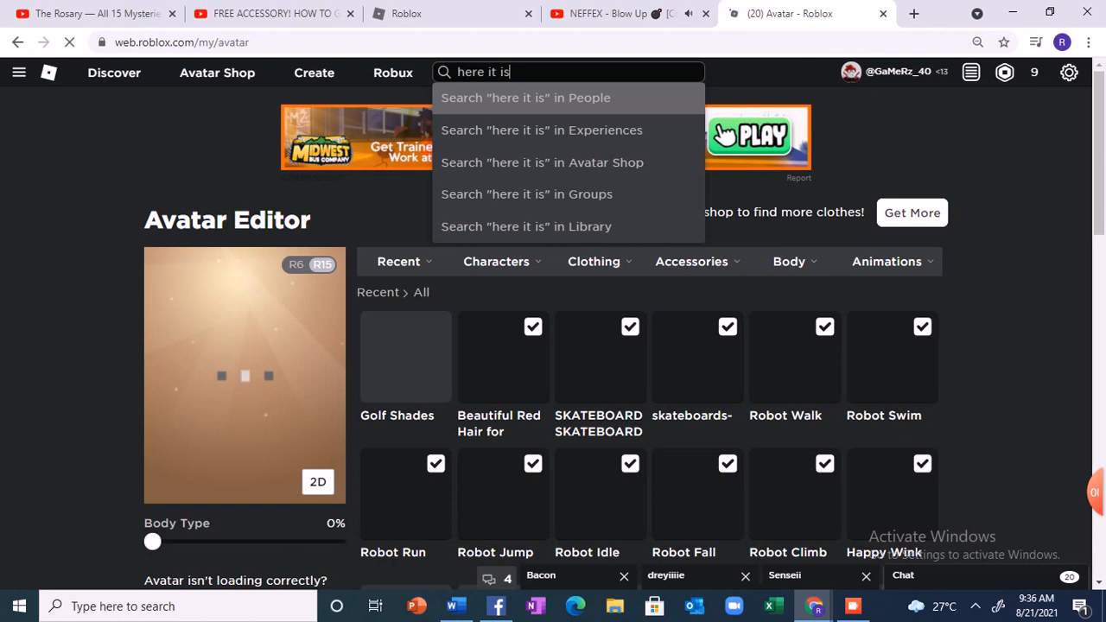
{"action": "type", "text": "bye"}
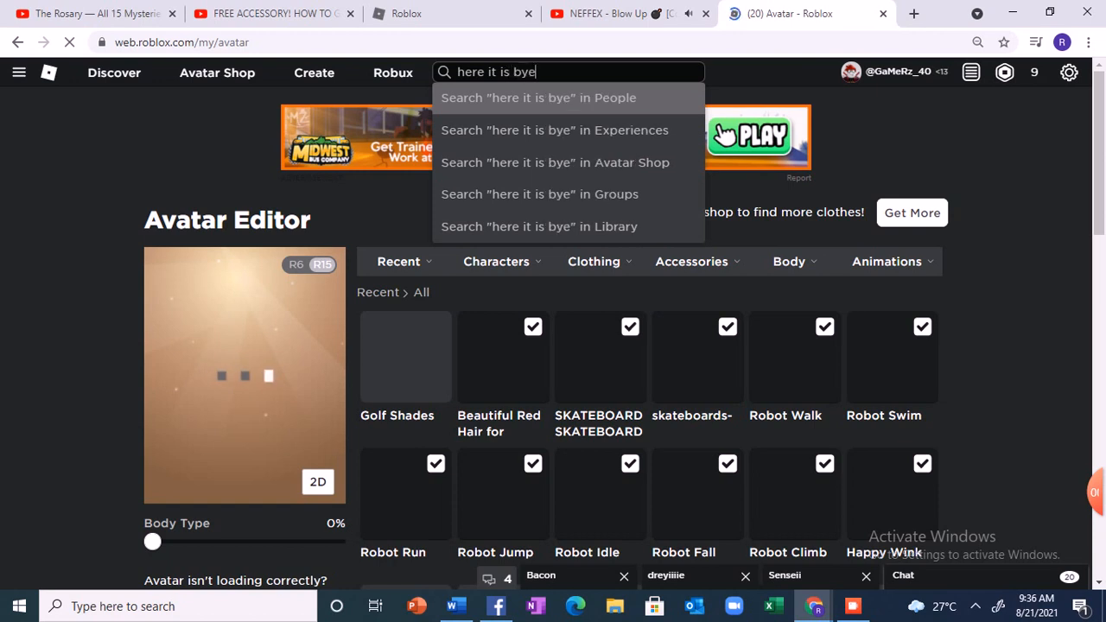